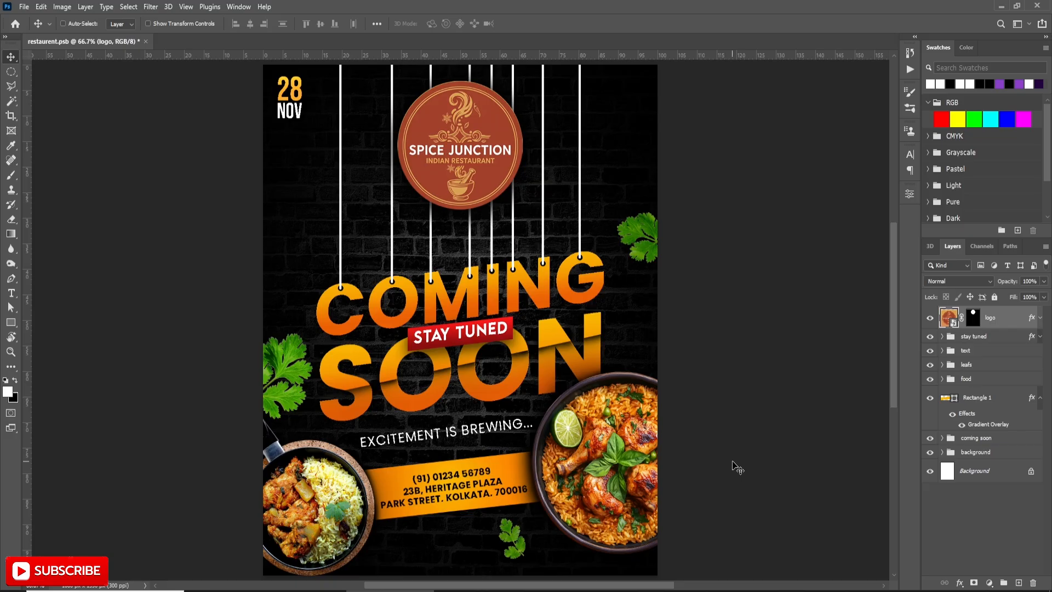
Step: Solo the background group, hide it, then show only the brick texture layer
{"action": "left_click", "coordinate": [931, 317]}
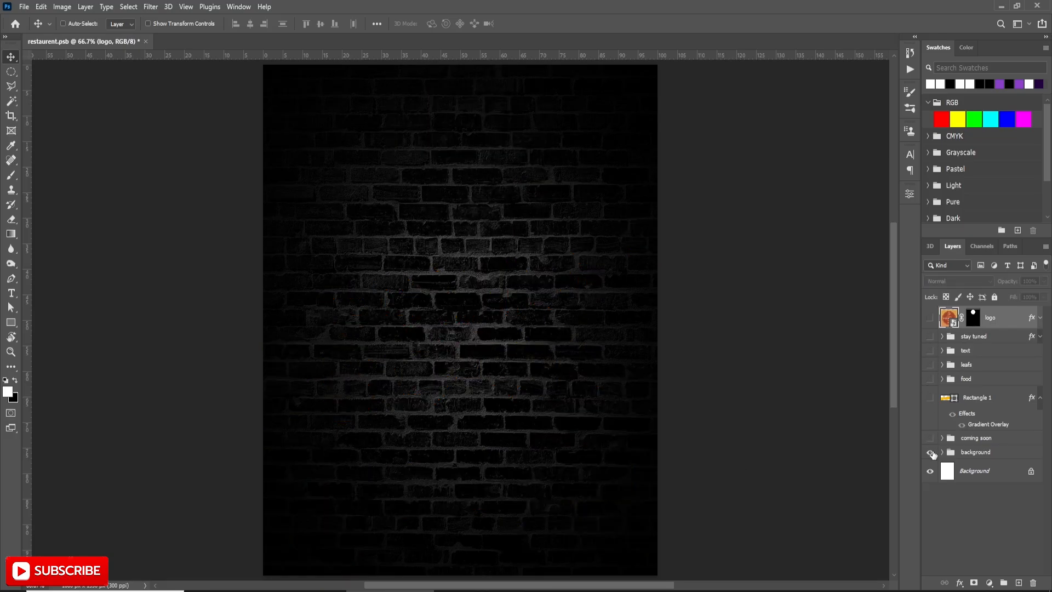
{"action": "left_click", "coordinate": [930, 452]}
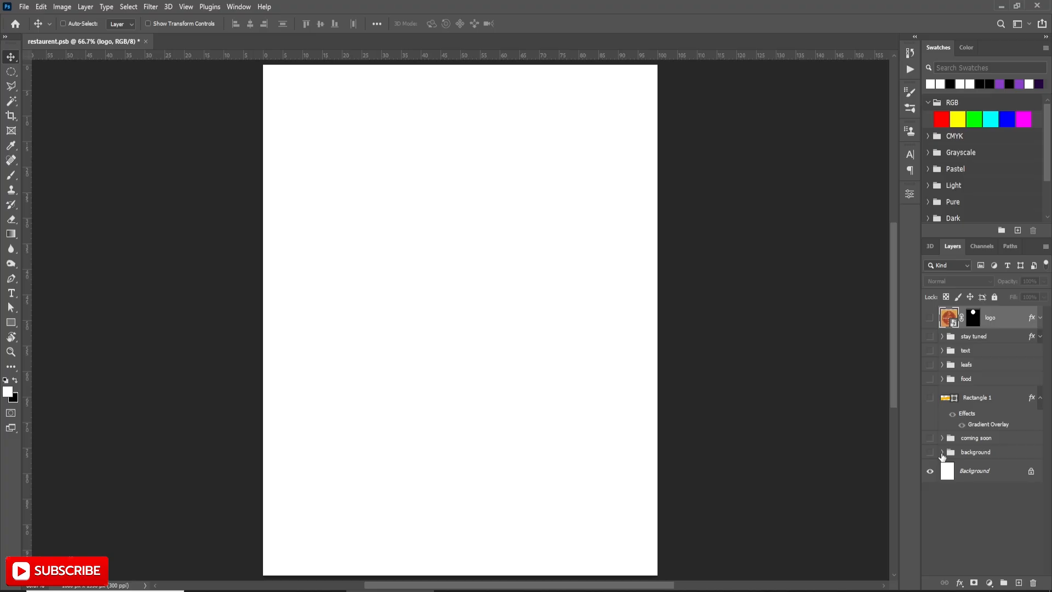
{"action": "left_click", "coordinate": [930, 452]}
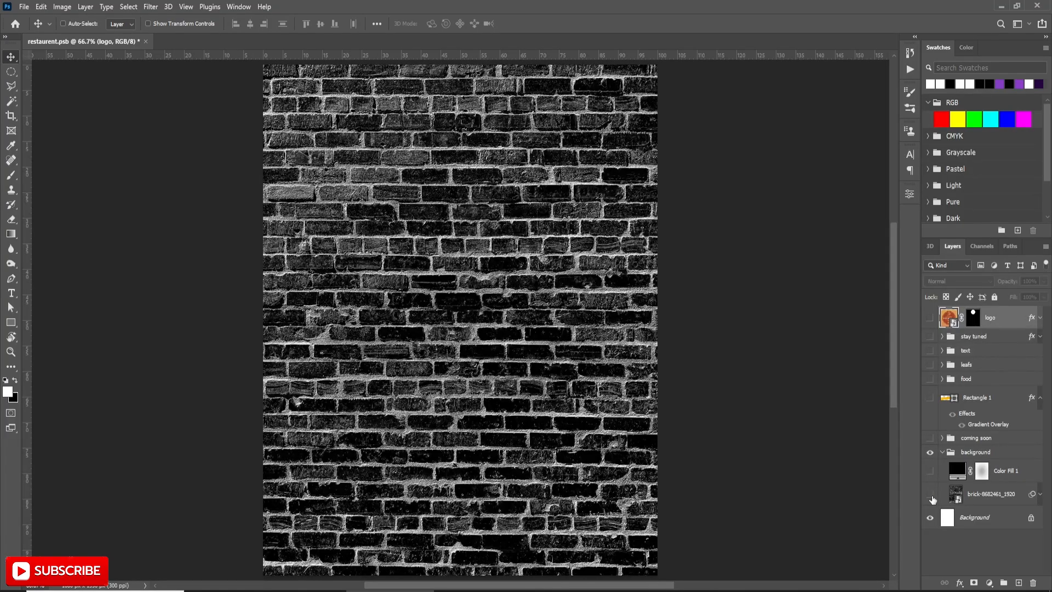
Step: Show the coloured brick smart object and apply Image > Adjustments > Black & White
{"action": "left_click", "coordinate": [930, 500]}
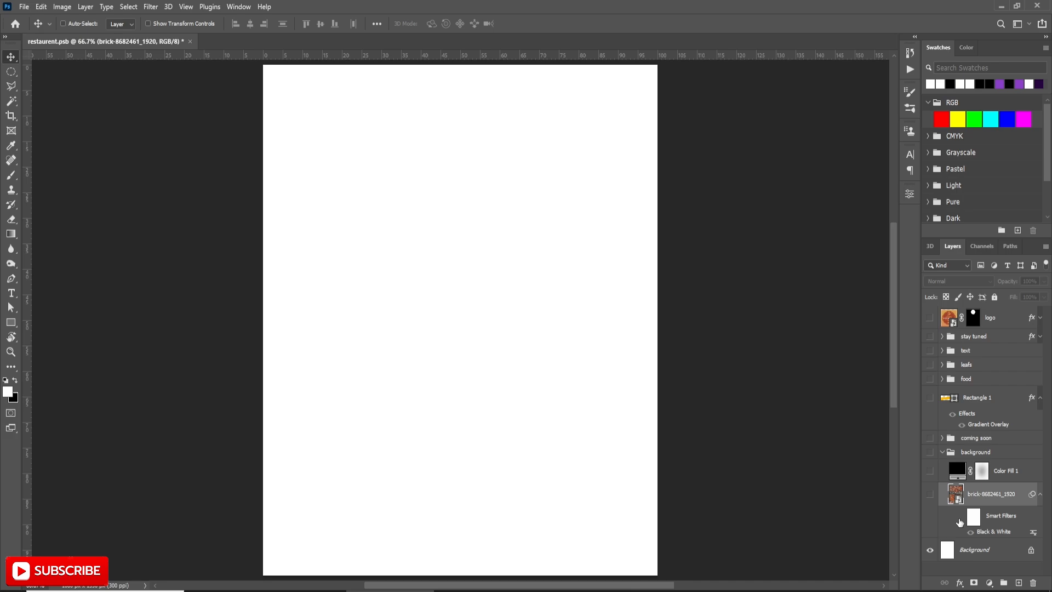
{"action": "left_click", "coordinate": [930, 494]}
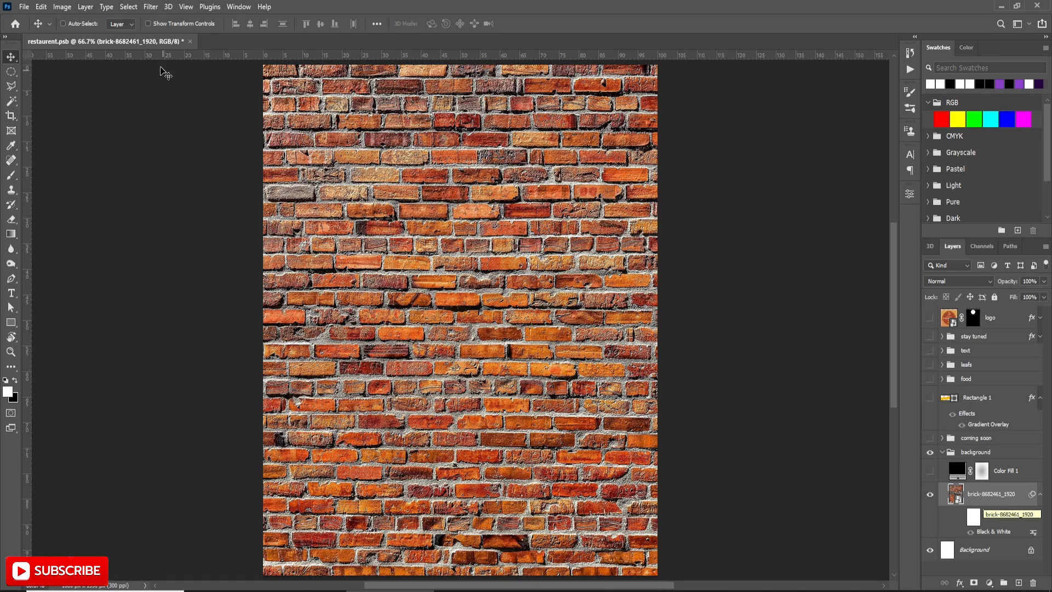
{"action": "left_click", "coordinate": [61, 6]}
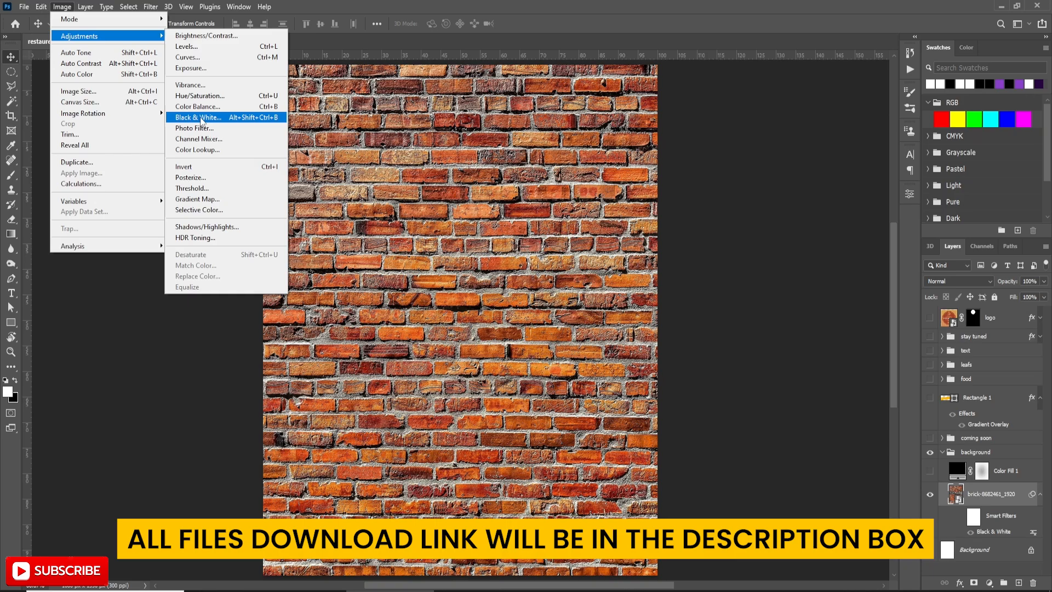
{"action": "left_click", "coordinate": [198, 118]}
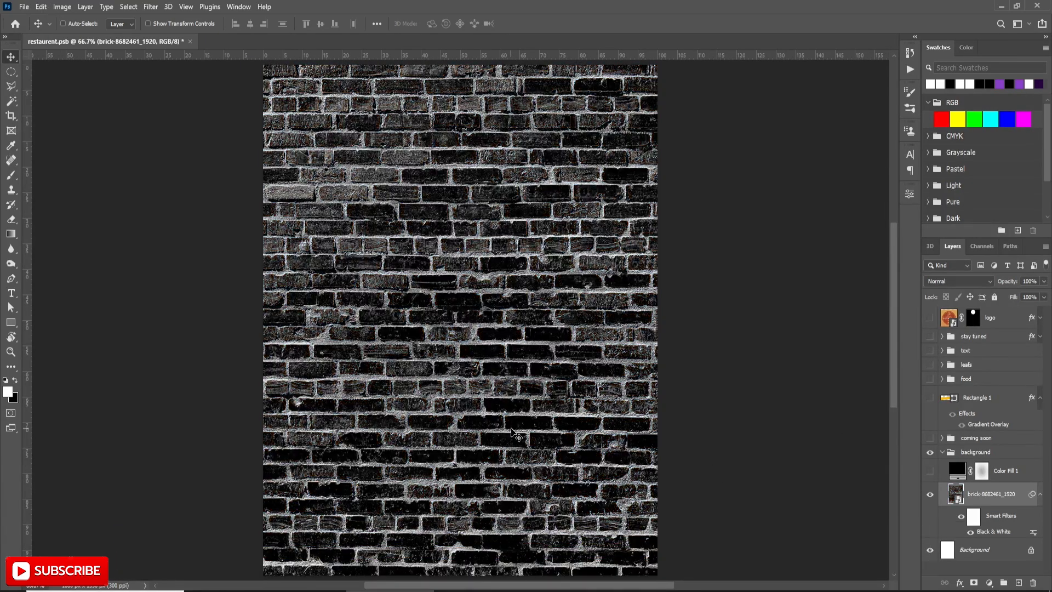
Step: Reopen the Black & White smart filter, tweak its sliders and confirm
{"action": "double_click", "coordinate": [993, 532]}
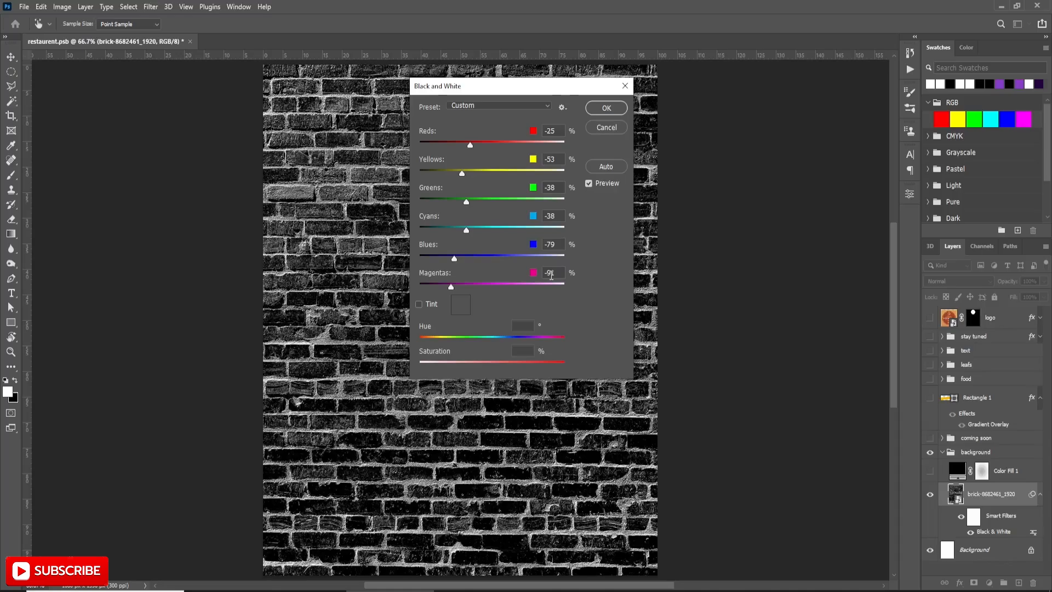
{"action": "left_click", "coordinate": [605, 108]}
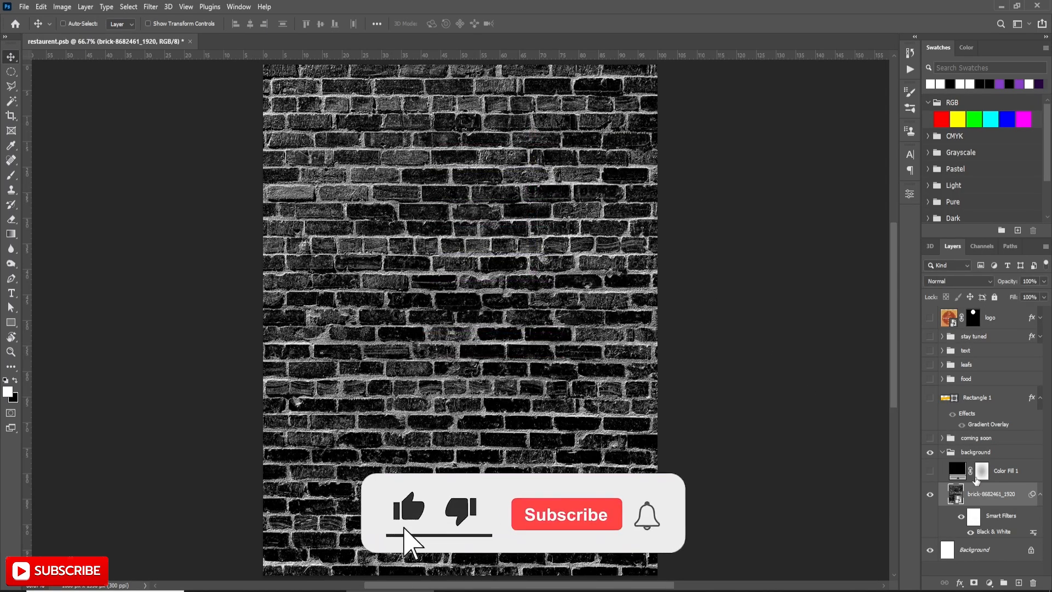
{"action": "left_click", "coordinate": [566, 515]}
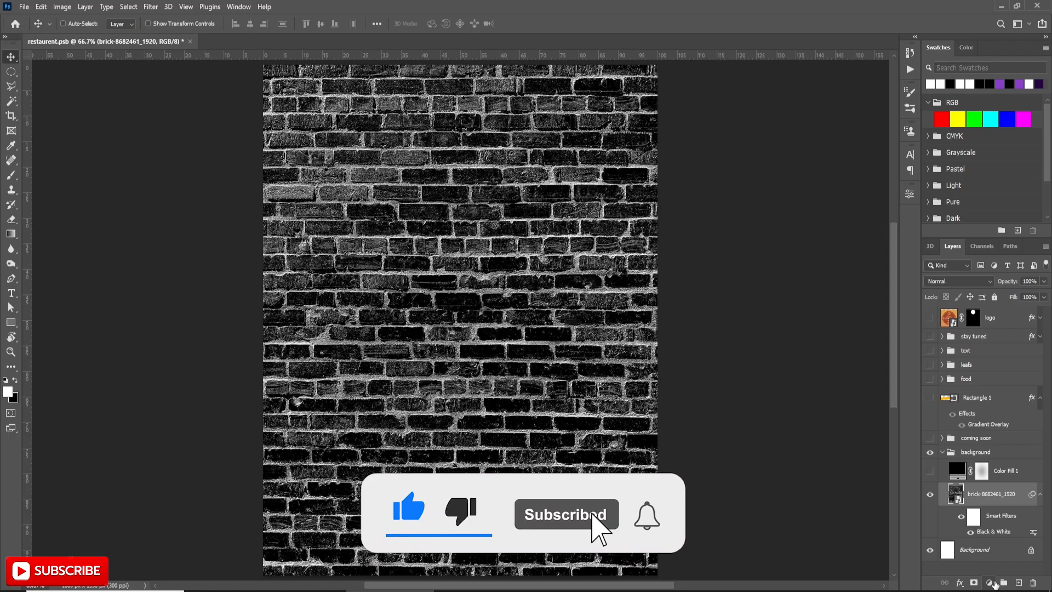
{"action": "left_click", "coordinate": [990, 583]}
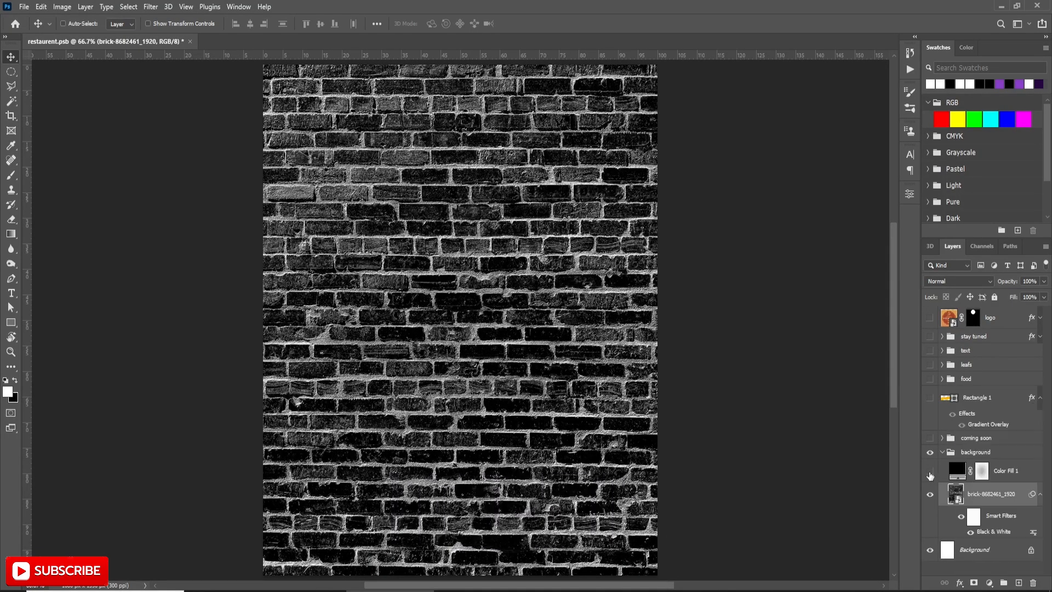
Step: Show Color Fill 1 and paint its mask centre with a large soft brush
{"action": "left_click", "coordinate": [930, 473]}
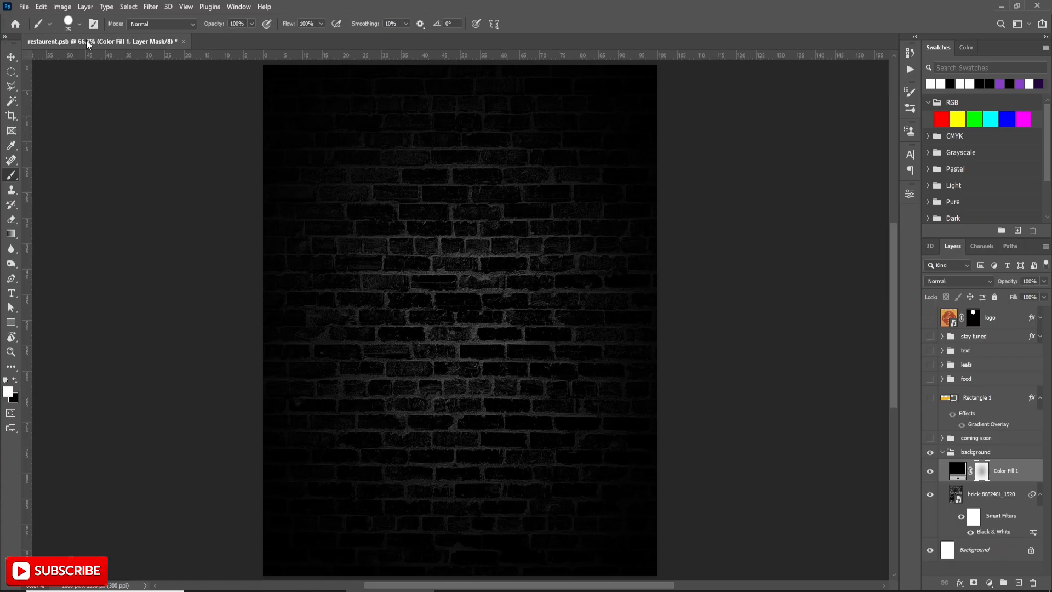
{"action": "left_click", "coordinate": [59, 24]}
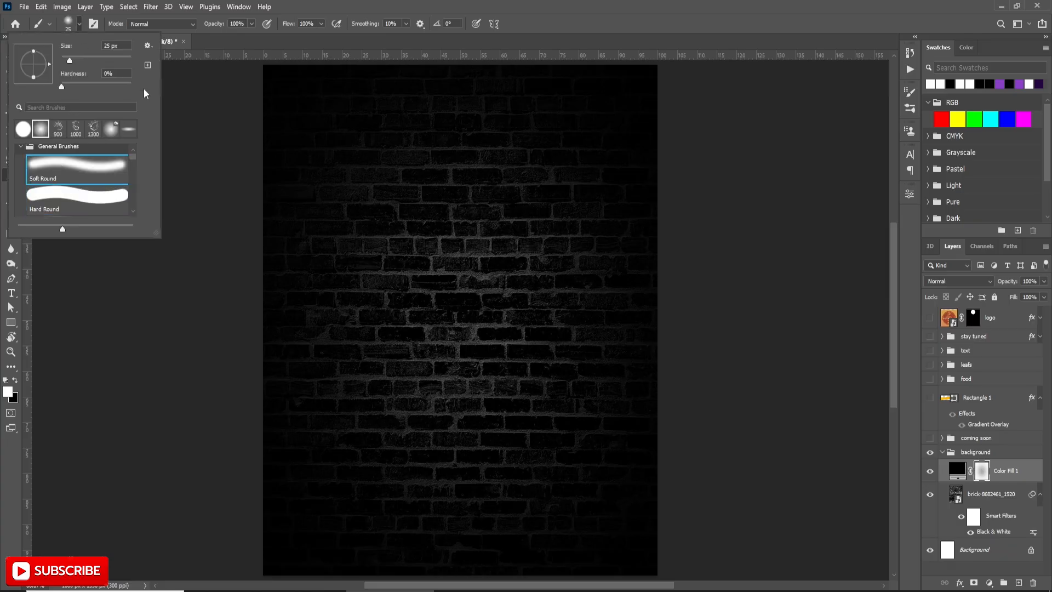
{"action": "mouse_move", "coordinate": [36, 55]}
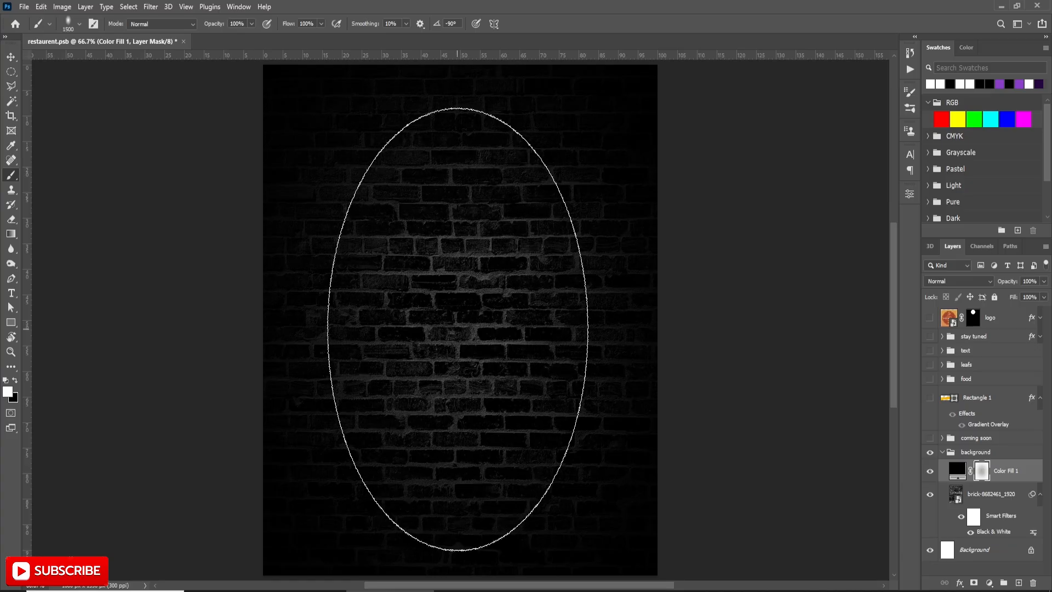
{"action": "left_click_drag", "start_coordinate": [460, 328], "coordinate": [805, 436]}
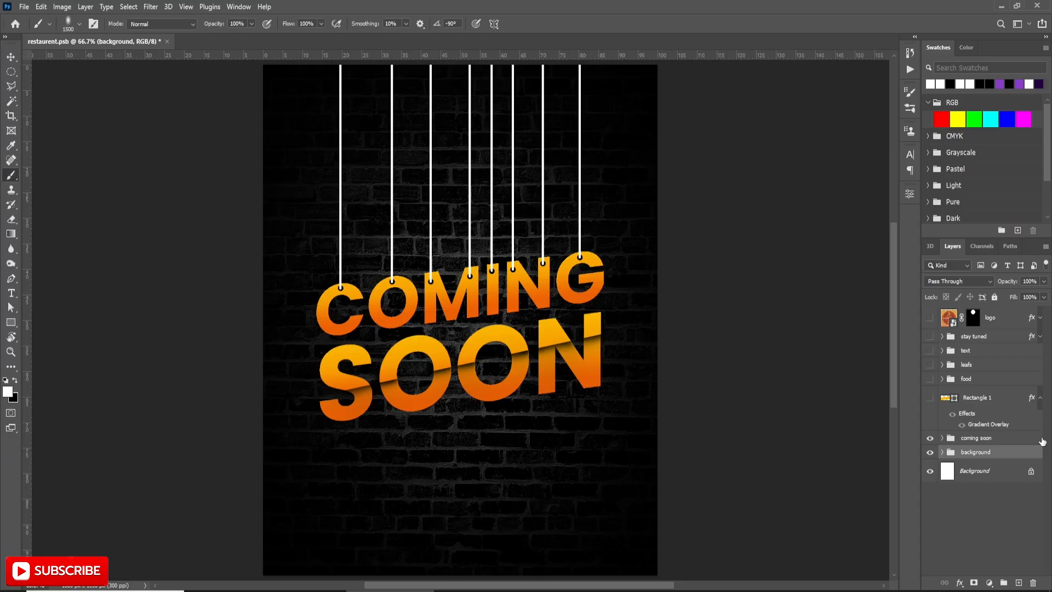
Step: Expand the coming soon group, hide its layers, and show only COMING
{"action": "left_click", "coordinate": [942, 438]}
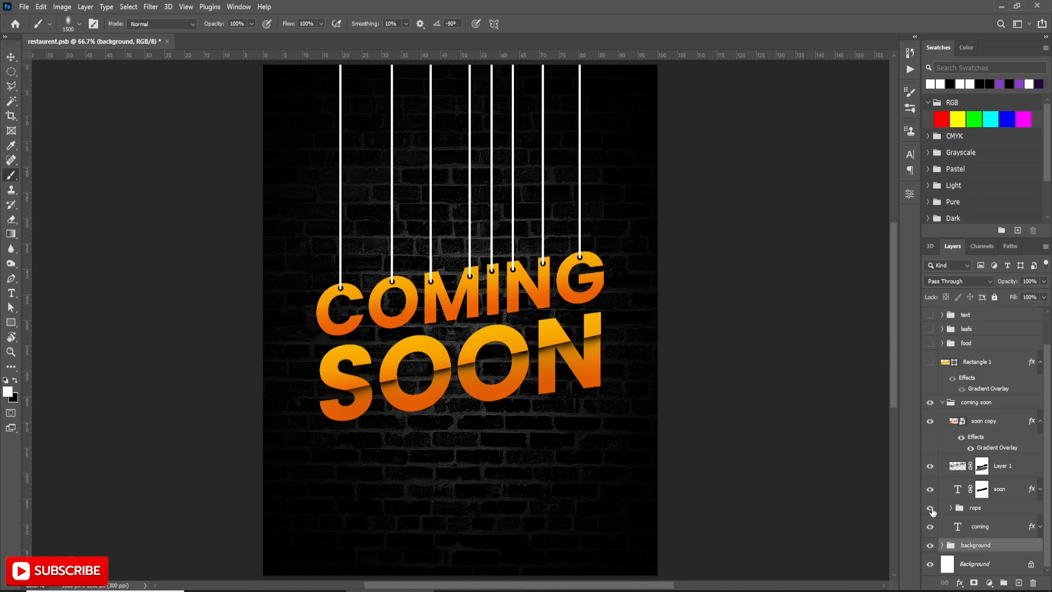
{"action": "left_click", "coordinate": [930, 508]}
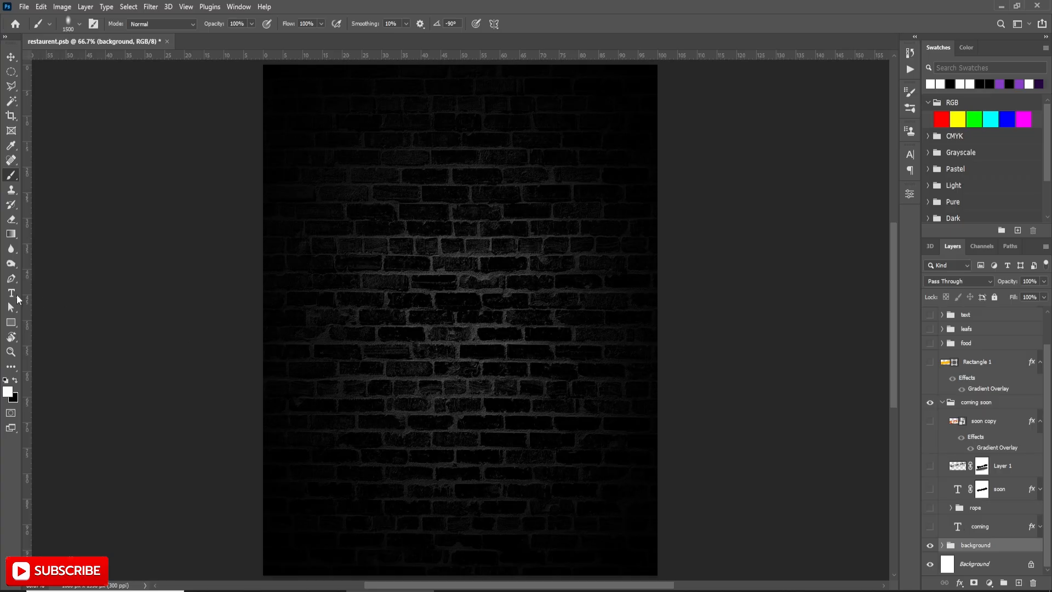
{"action": "left_click", "coordinate": [12, 293]}
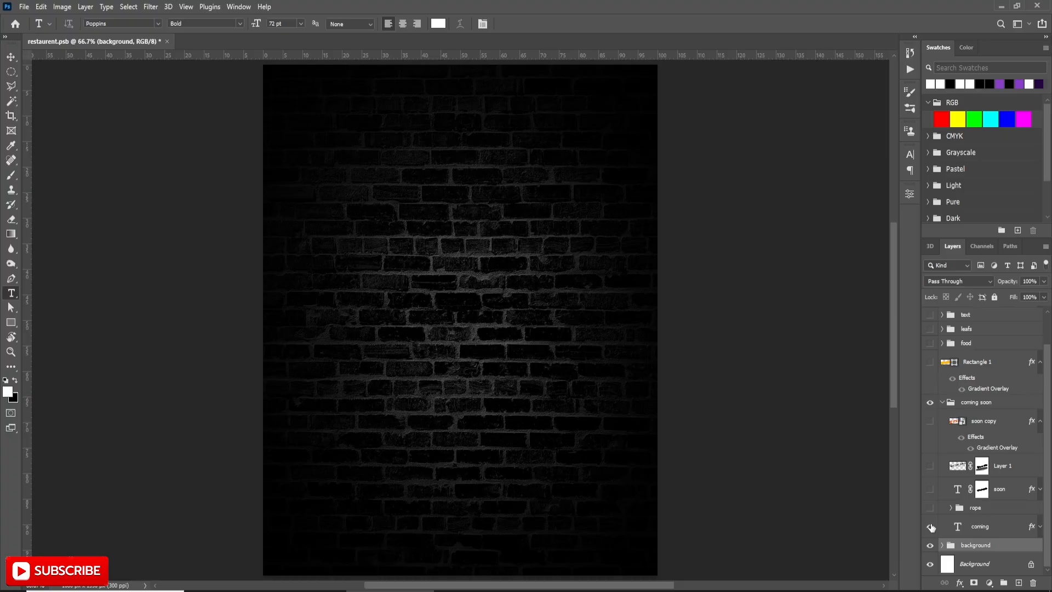
{"action": "left_click", "coordinate": [931, 526]}
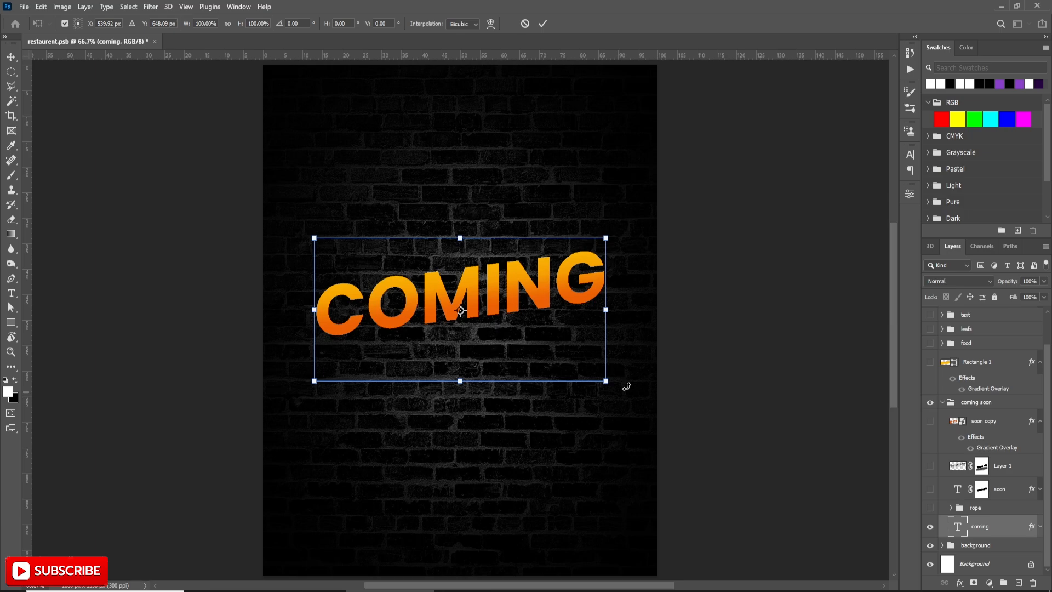
{"action": "mouse_move", "coordinate": [636, 356]}
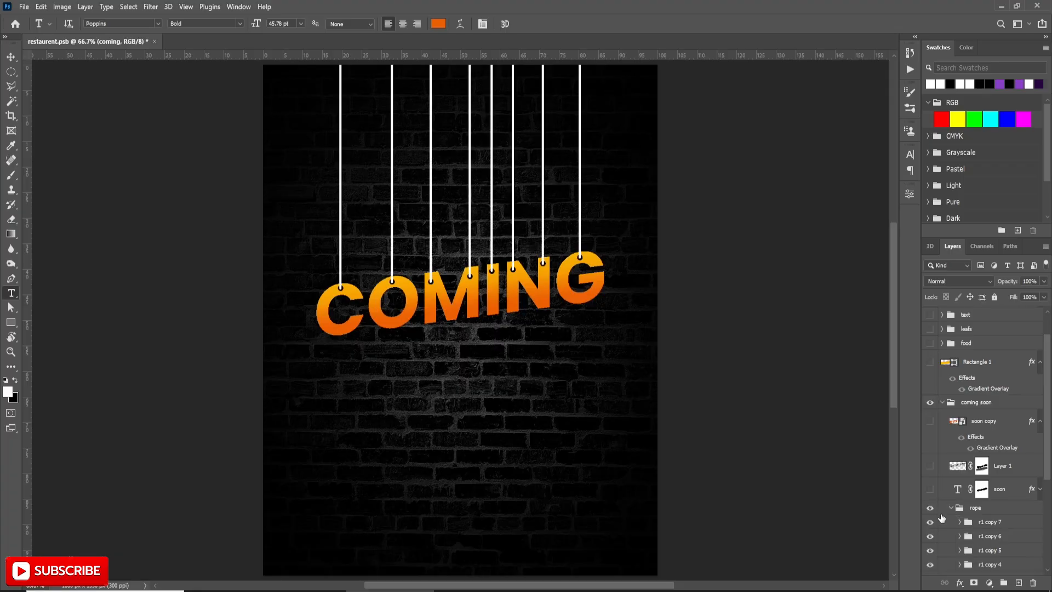
Step: Scroll the Layers panel and hide the rope line above the C
{"action": "scroll", "scroll_direction": "down", "scroll_amount": 3}
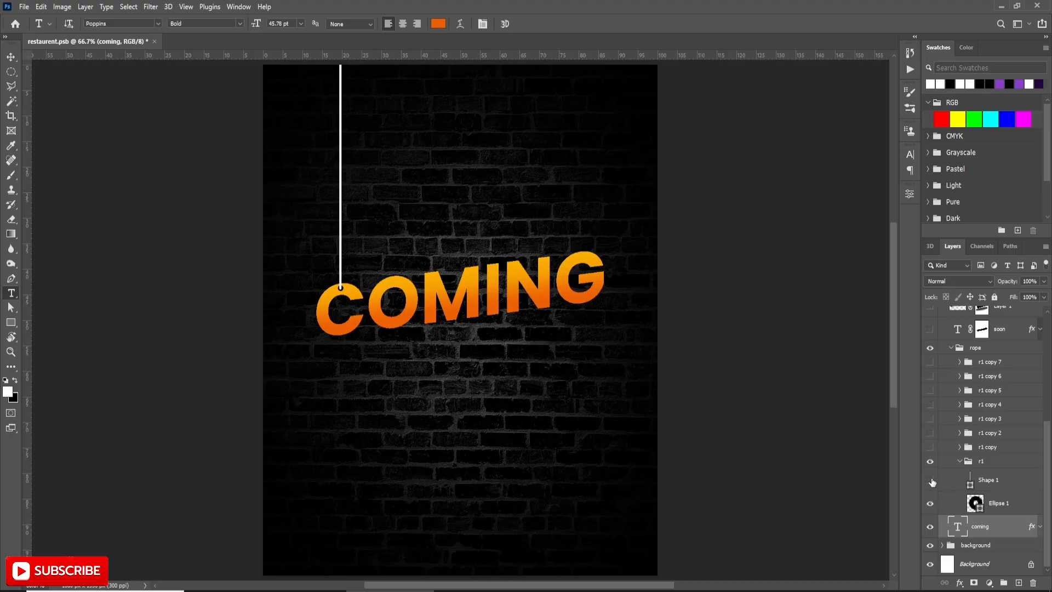
{"action": "left_click", "coordinate": [1000, 503]}
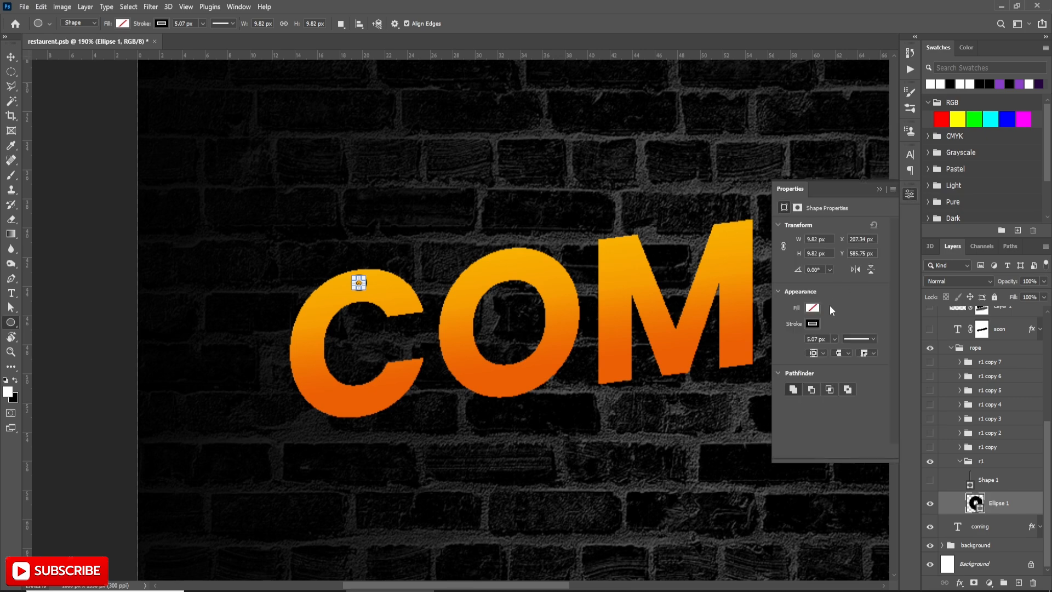
{"action": "mouse_move", "coordinate": [841, 308]}
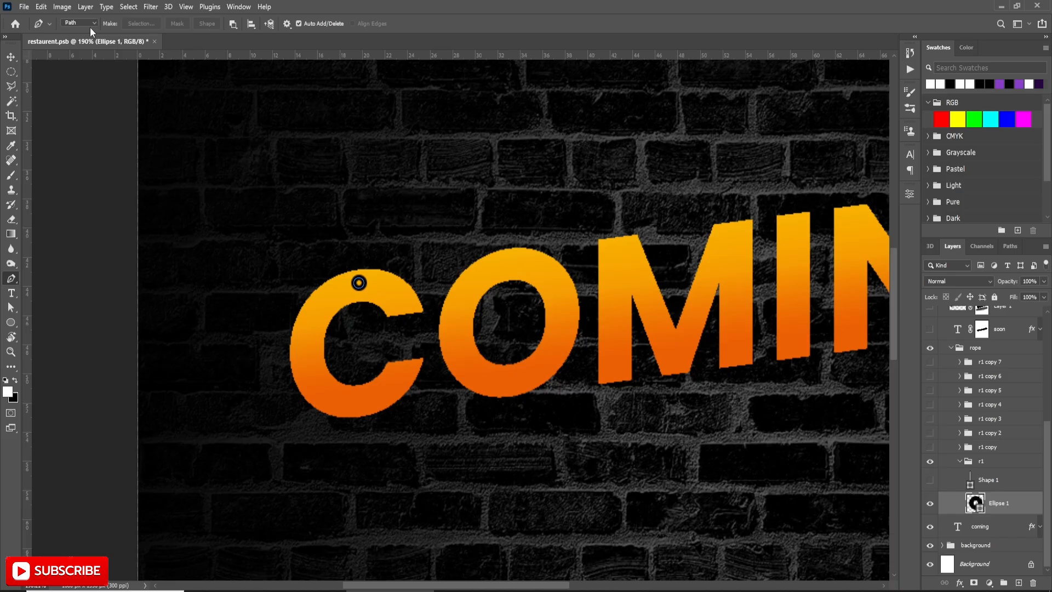
Step: Draw a straight Shape-mode pen line up from the C's eyelet with a white stroke
{"action": "left_click", "coordinate": [78, 23]}
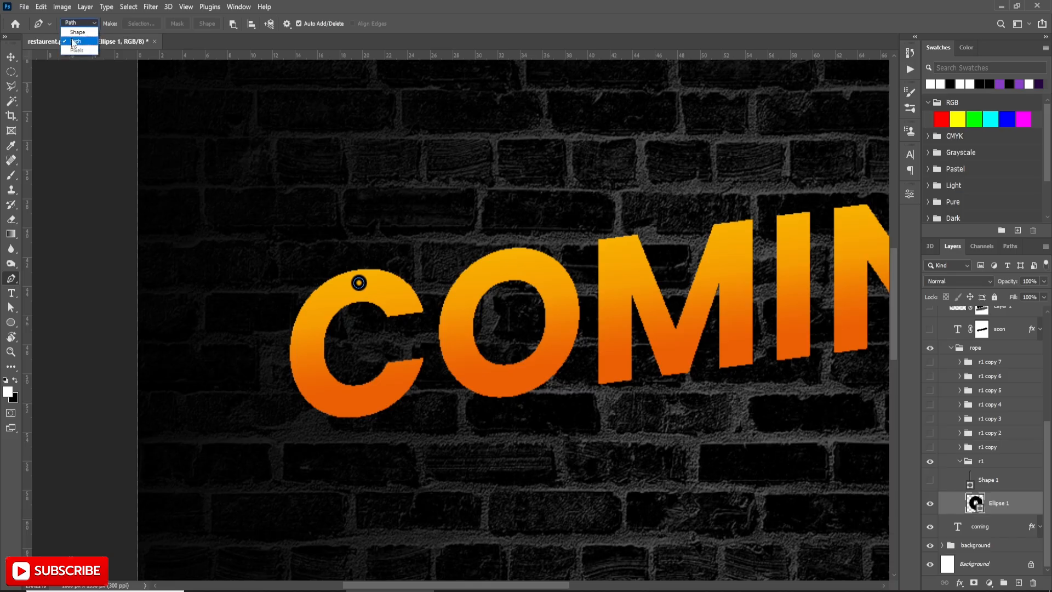
{"action": "left_click", "coordinate": [77, 32]}
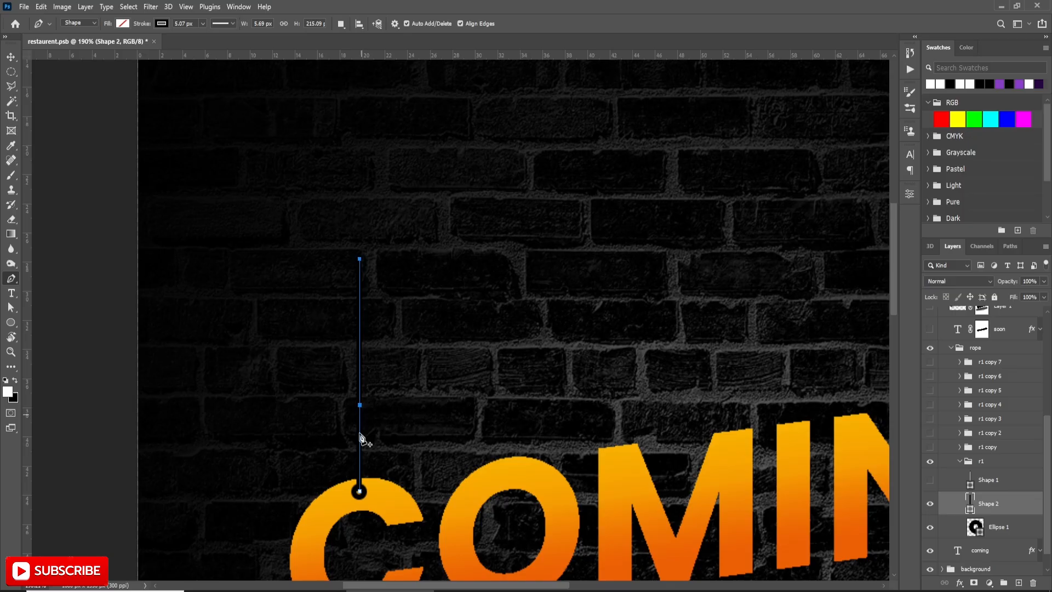
{"action": "left_click", "coordinate": [123, 23]}
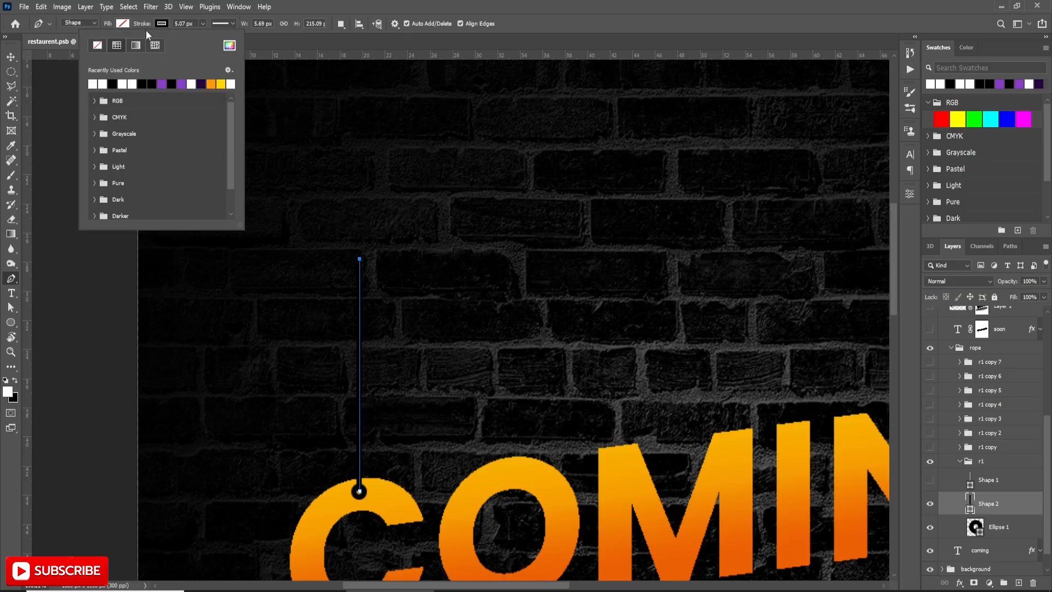
{"action": "left_click", "coordinate": [92, 83]}
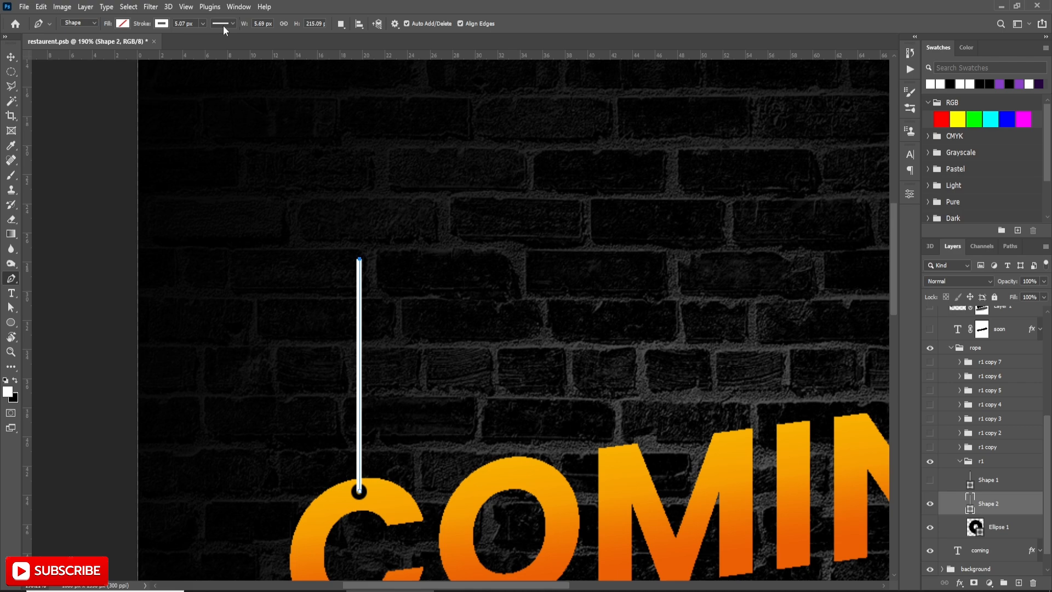
{"action": "left_click", "coordinate": [222, 24]}
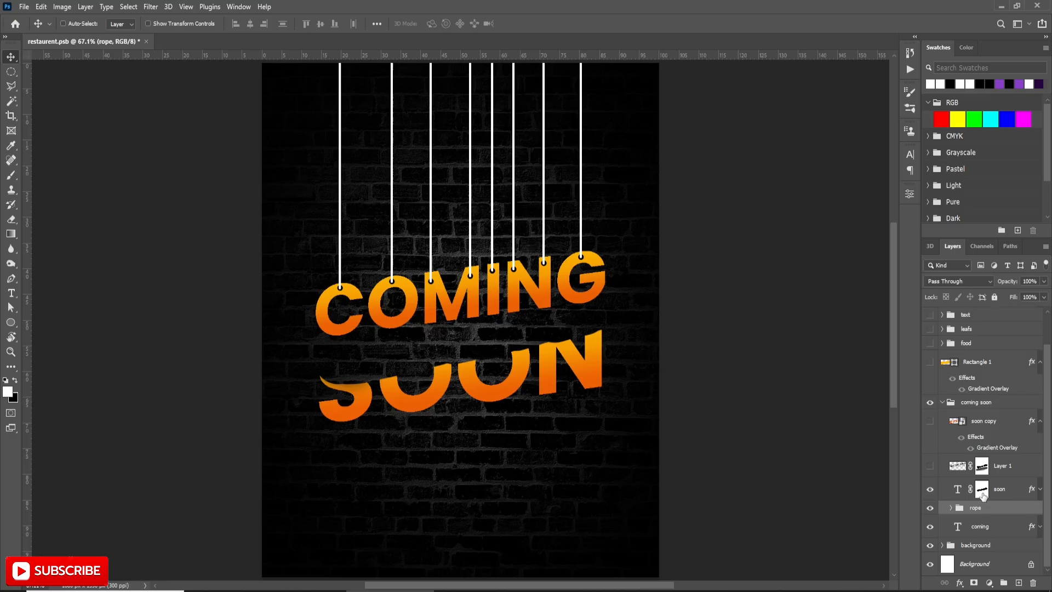
Step: Select the SOON layer mask, toggle the SOON layer's visibility, and select Layer 1
{"action": "left_click", "coordinate": [981, 488]}
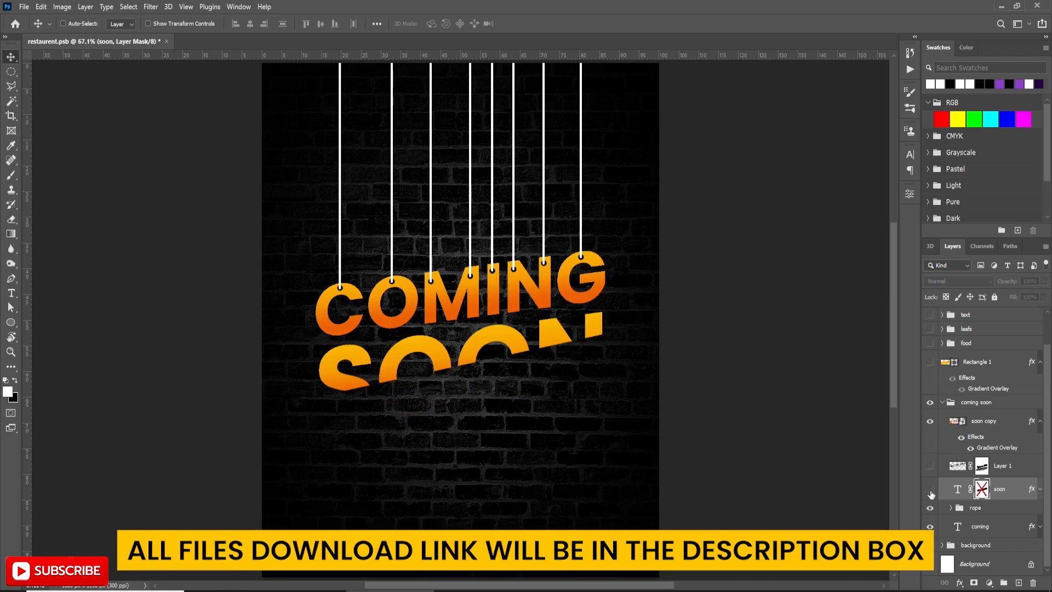
{"action": "left_click", "coordinate": [931, 490]}
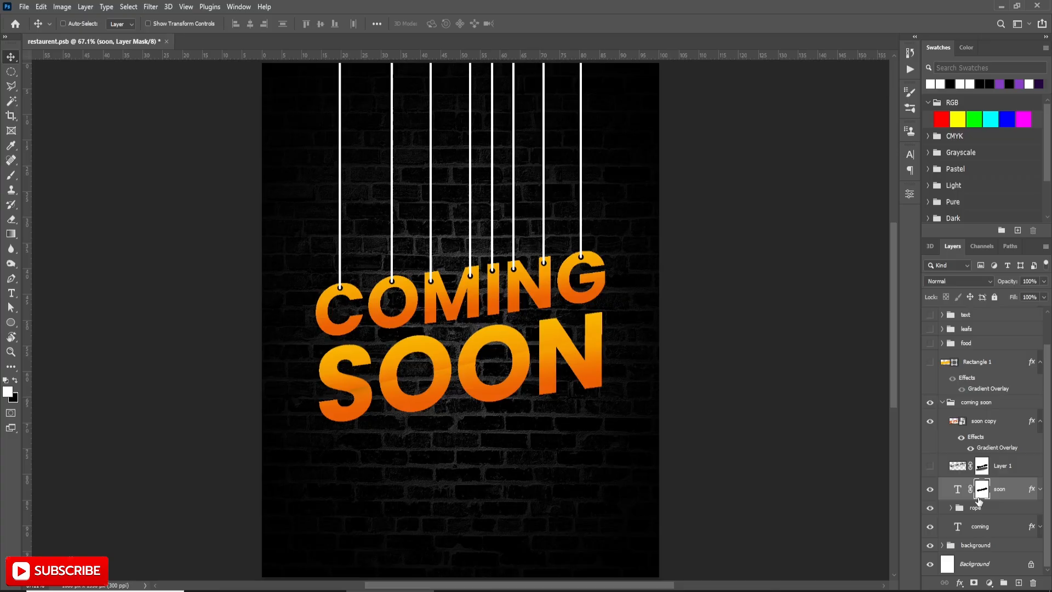
{"action": "mouse_move", "coordinate": [844, 490]}
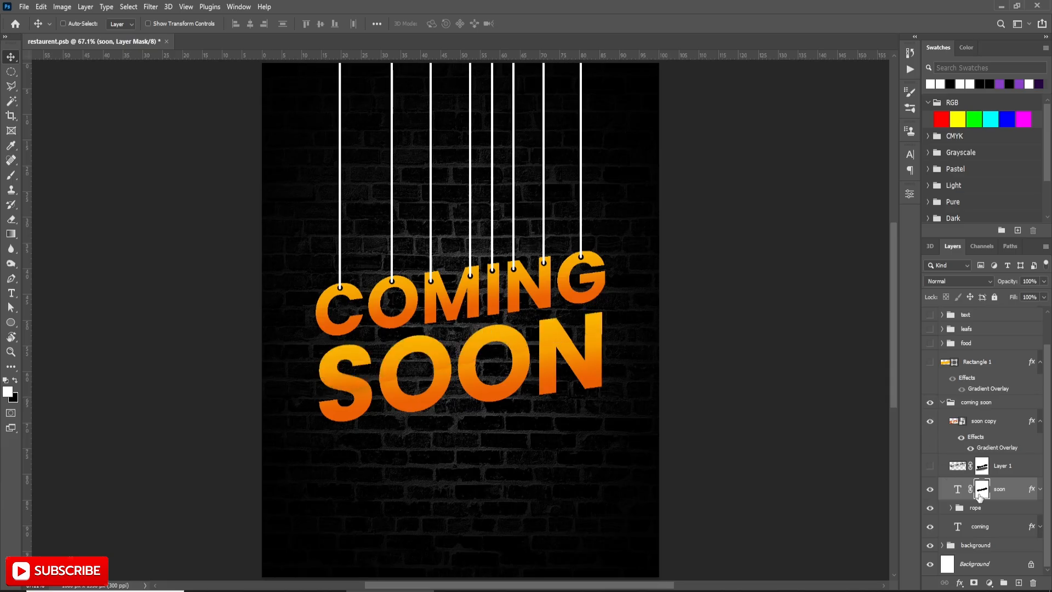
{"action": "mouse_move", "coordinate": [981, 489]}
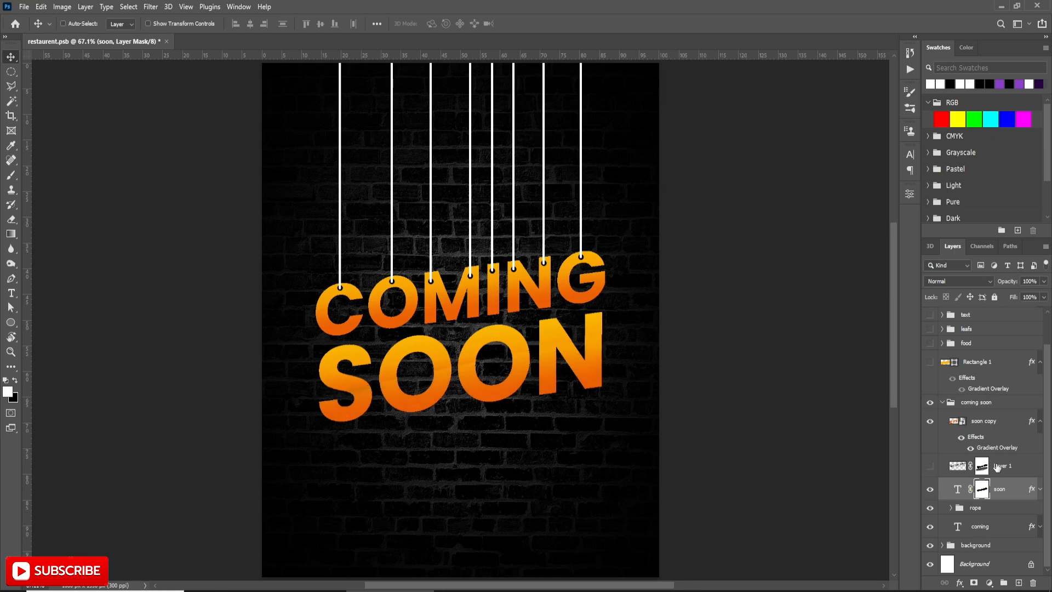
{"action": "left_click", "coordinate": [1003, 466]}
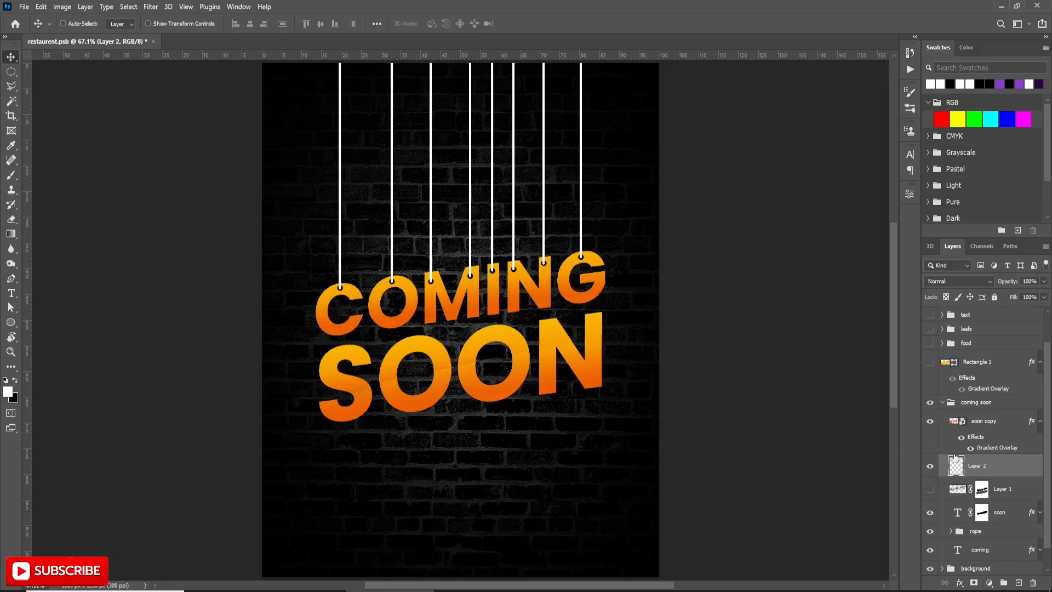
{"action": "mouse_move", "coordinate": [957, 514]}
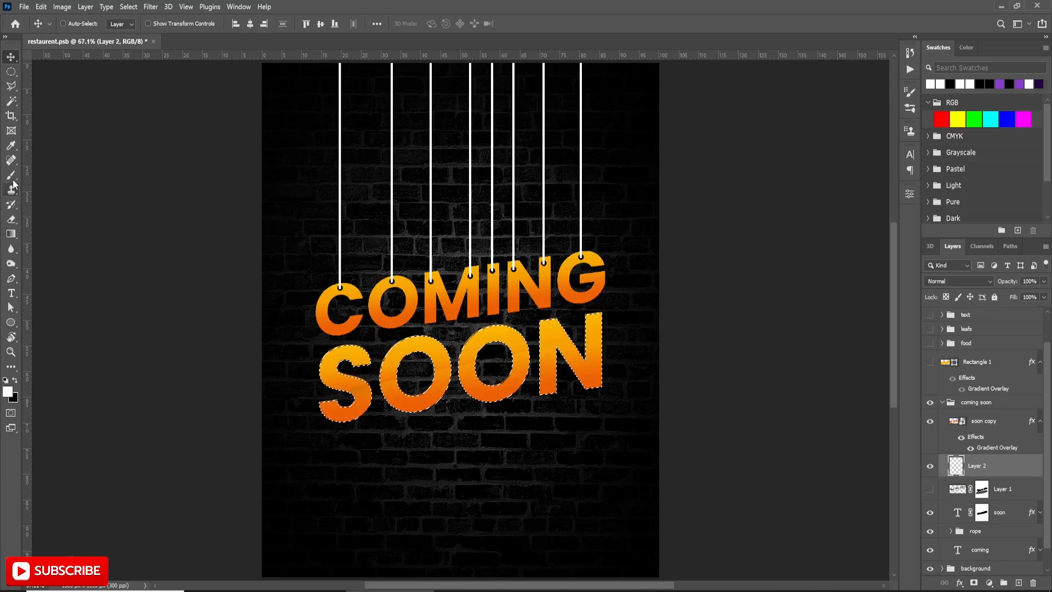
Step: Paint a black brush shadow diagonally along the cut through SOON
{"action": "left_click", "coordinate": [12, 176]}
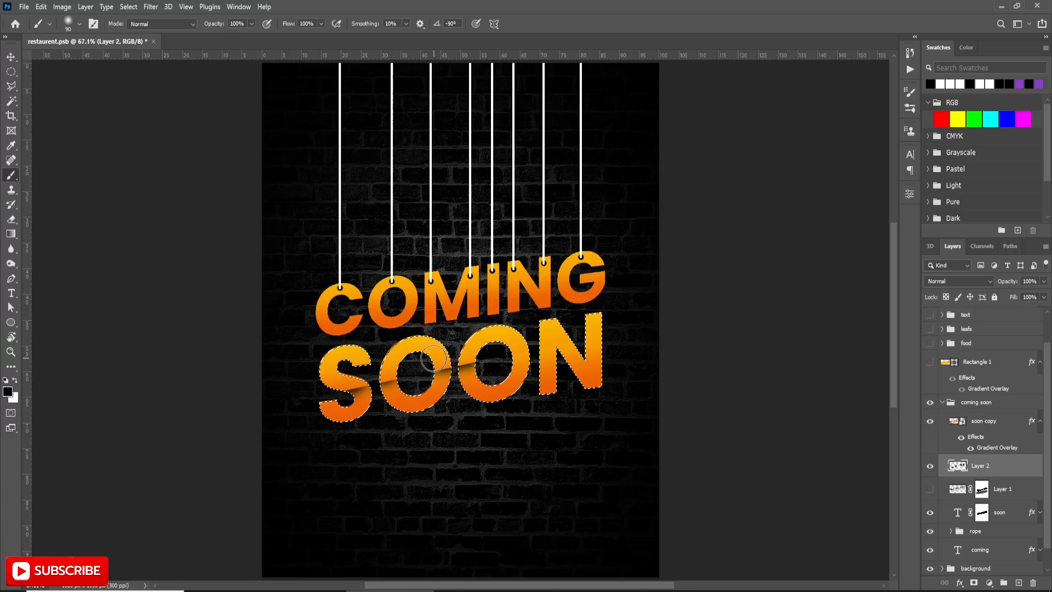
{"action": "left_click_drag", "start_coordinate": [430, 359], "coordinate": [597, 329]}
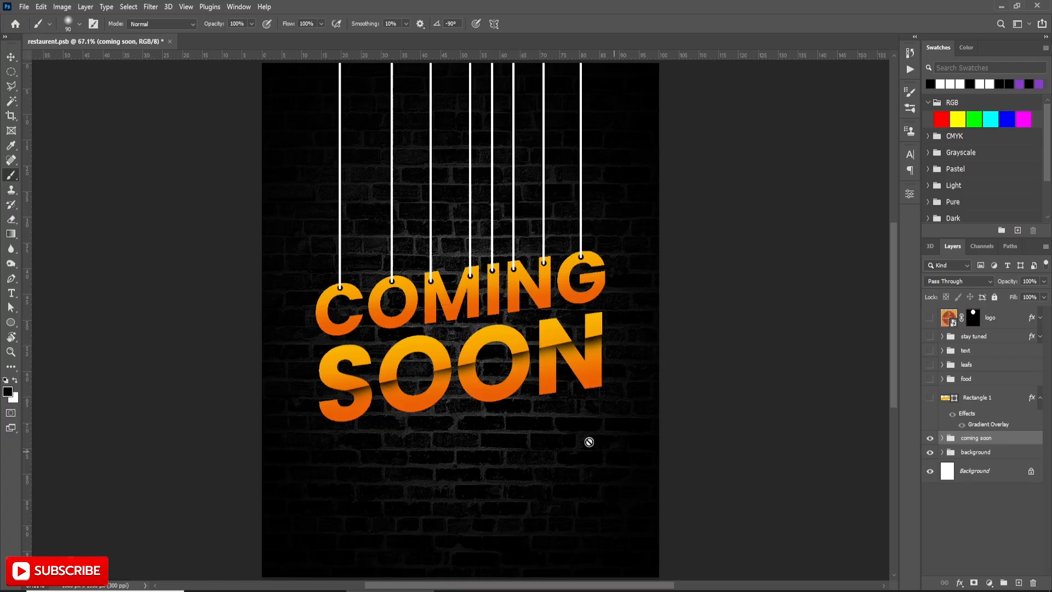
{"action": "mouse_move", "coordinate": [342, 461]}
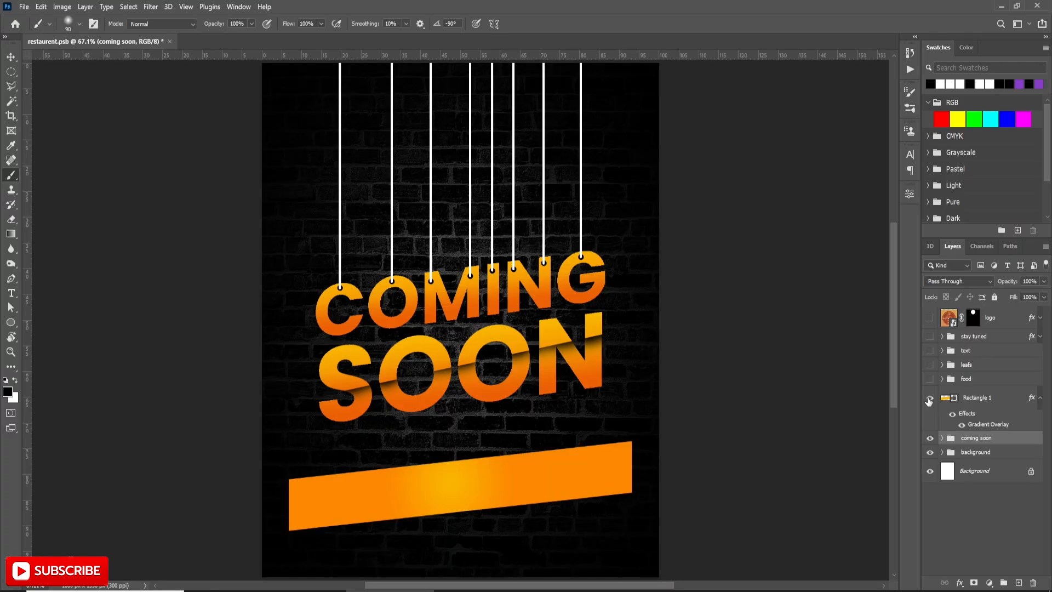
Step: Show Rectangle 1 and set its Gradient Overlay's left colour stop to orange
{"action": "left_click", "coordinate": [12, 322]}
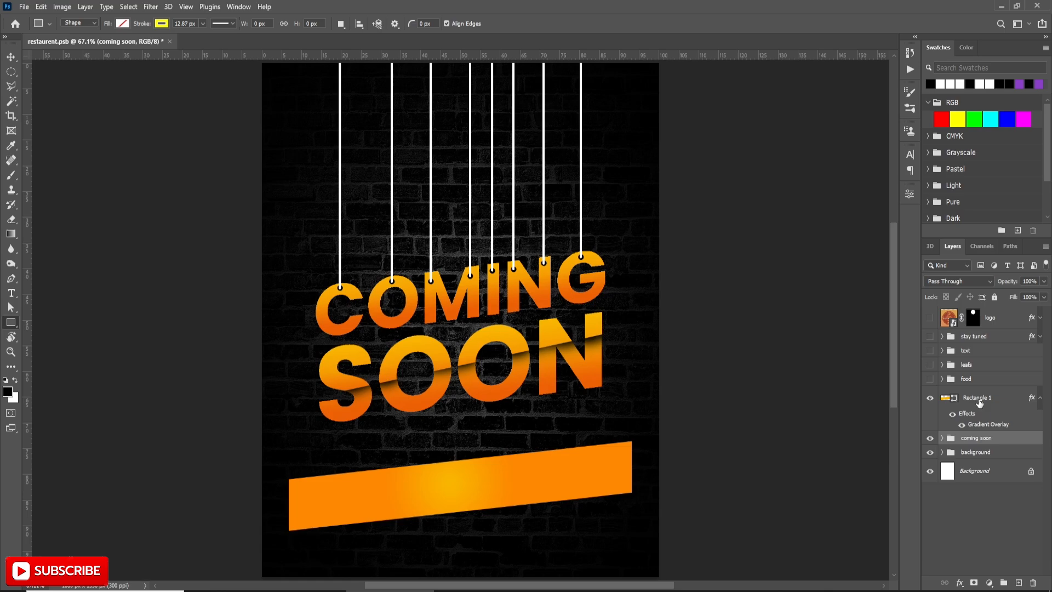
{"action": "double_click", "coordinate": [989, 425]}
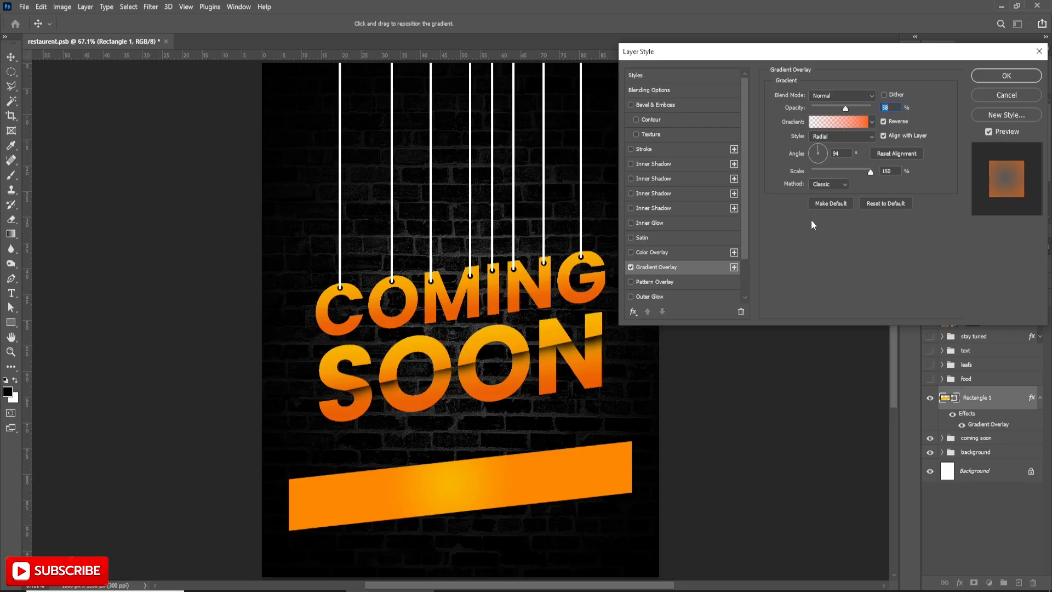
{"action": "left_click", "coordinate": [839, 122]}
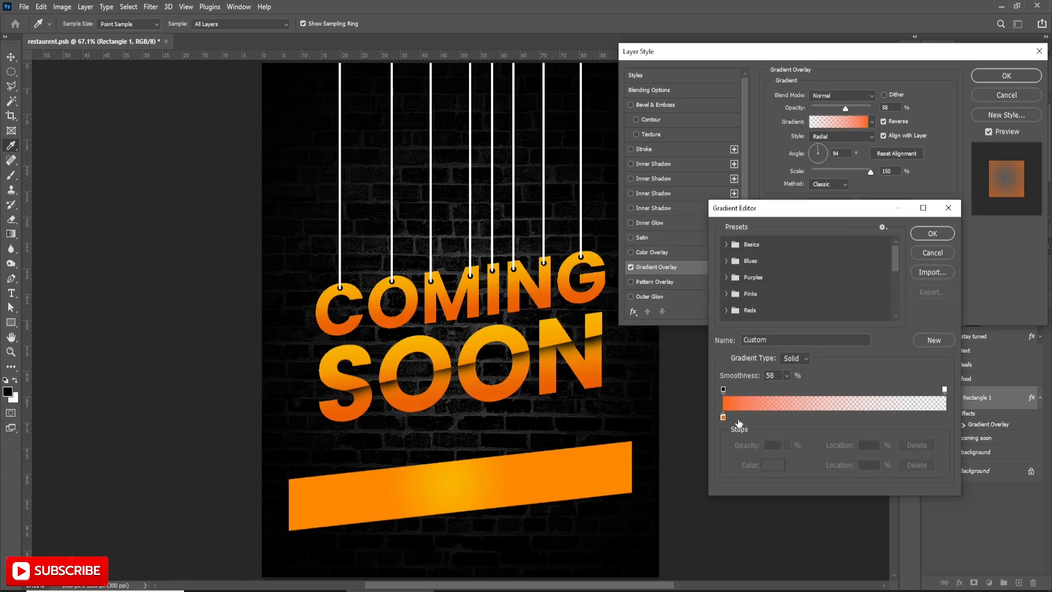
{"action": "left_click", "coordinate": [772, 465]}
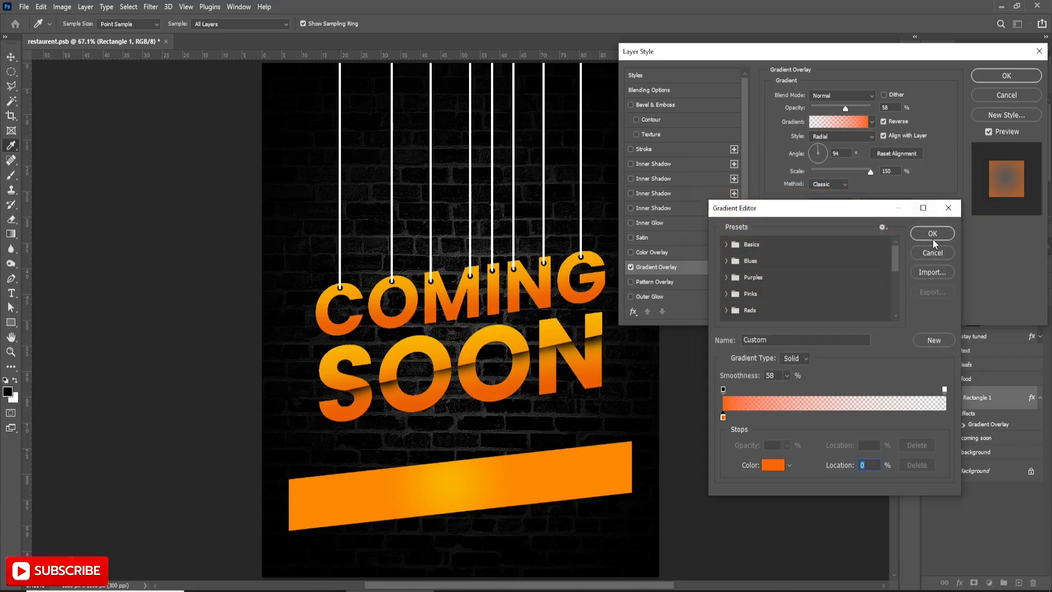
{"action": "left_click", "coordinate": [932, 233]}
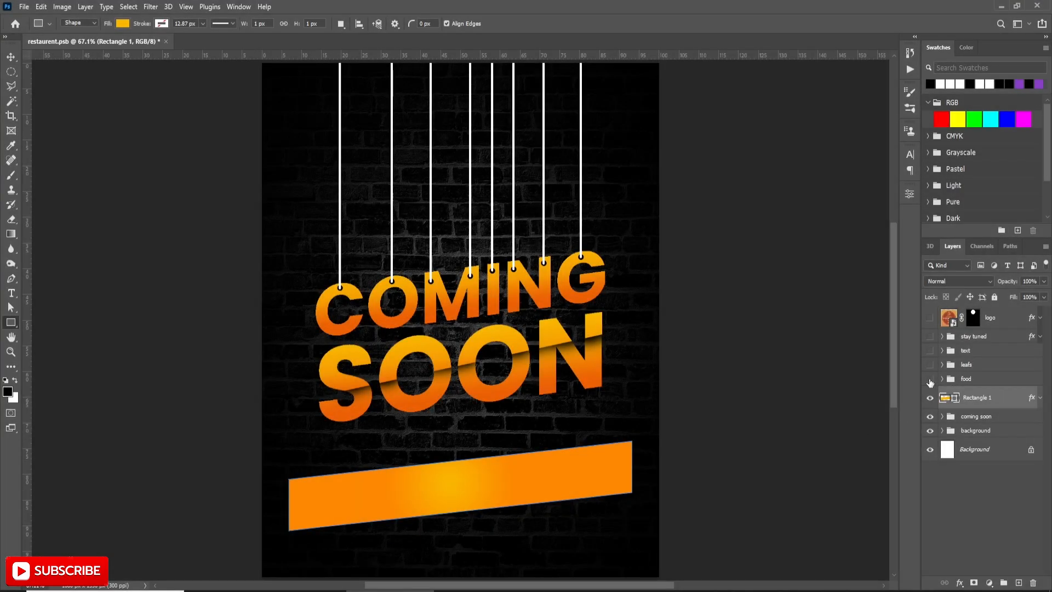
Step: Turn on the food group, expand it to inspect its layers, then collapse it
{"action": "left_click", "coordinate": [930, 381]}
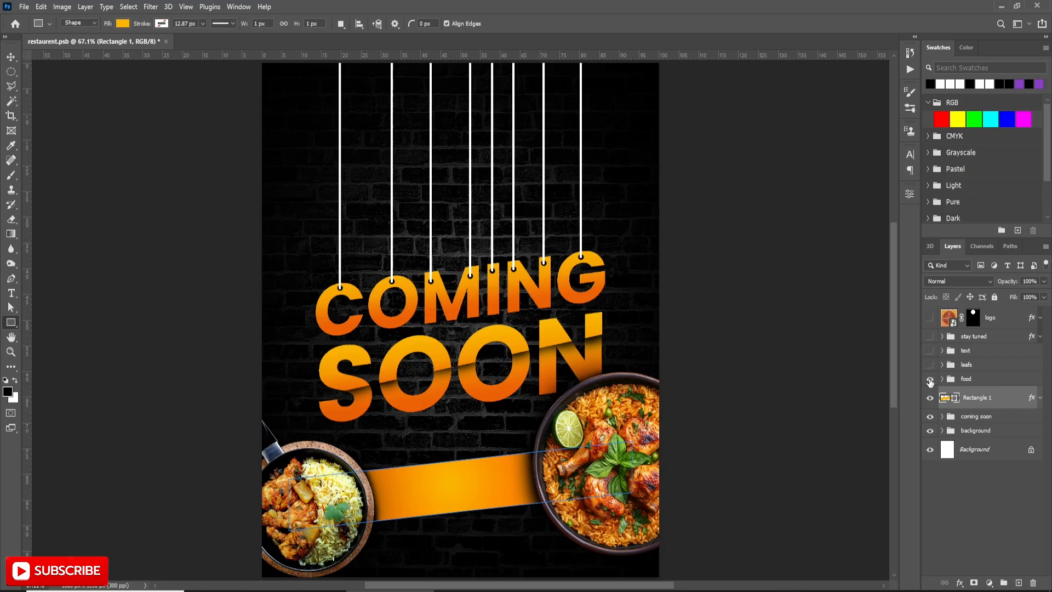
{"action": "left_click", "coordinate": [943, 379]}
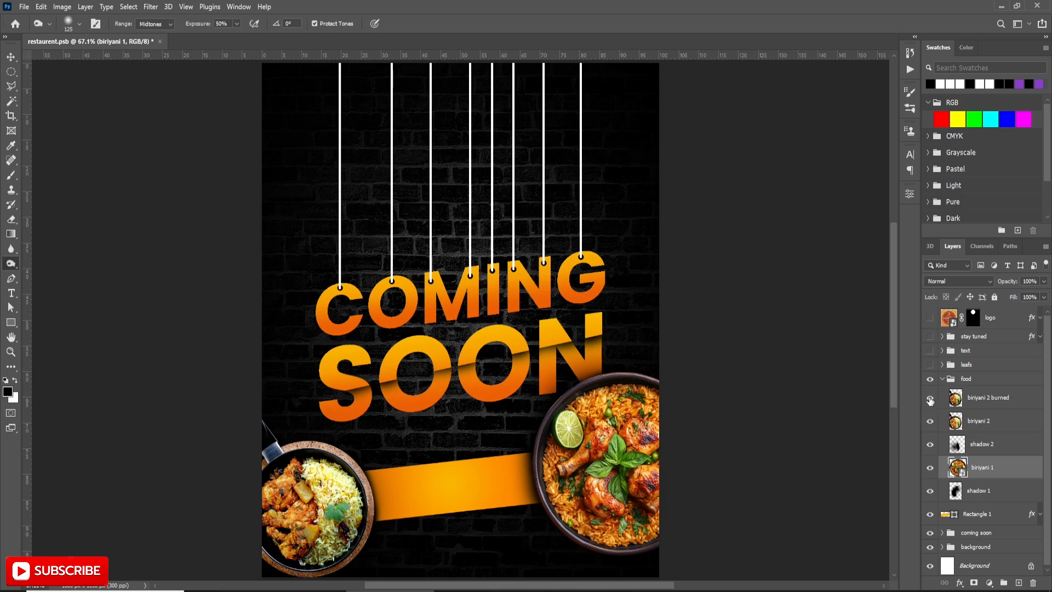
{"action": "left_click", "coordinate": [944, 378]}
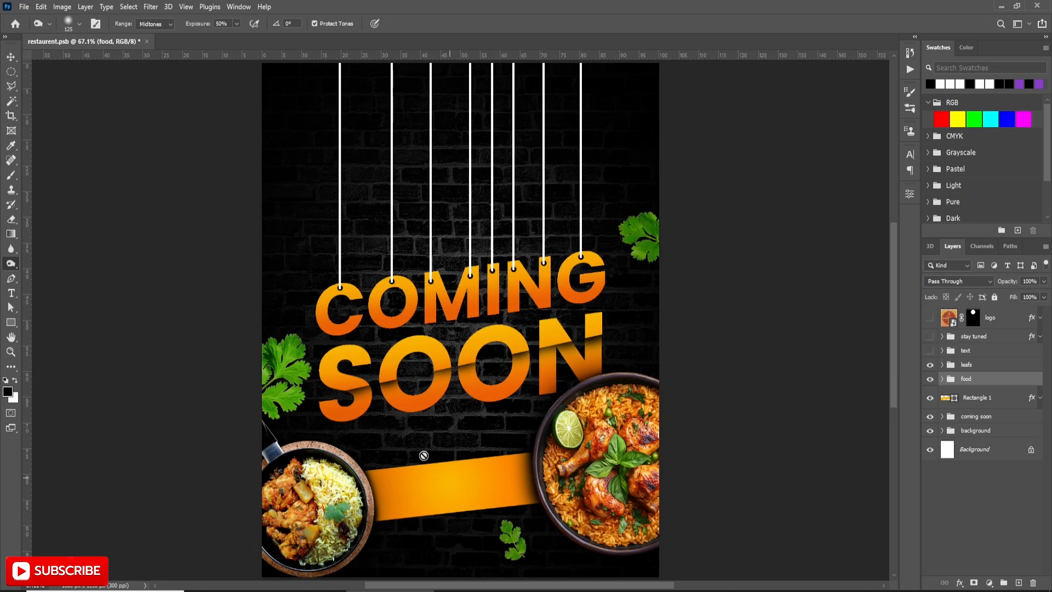
Step: Expand the coriander leaves group and pick an option from the top leaf mask's menu
{"action": "left_click", "coordinate": [943, 364]}
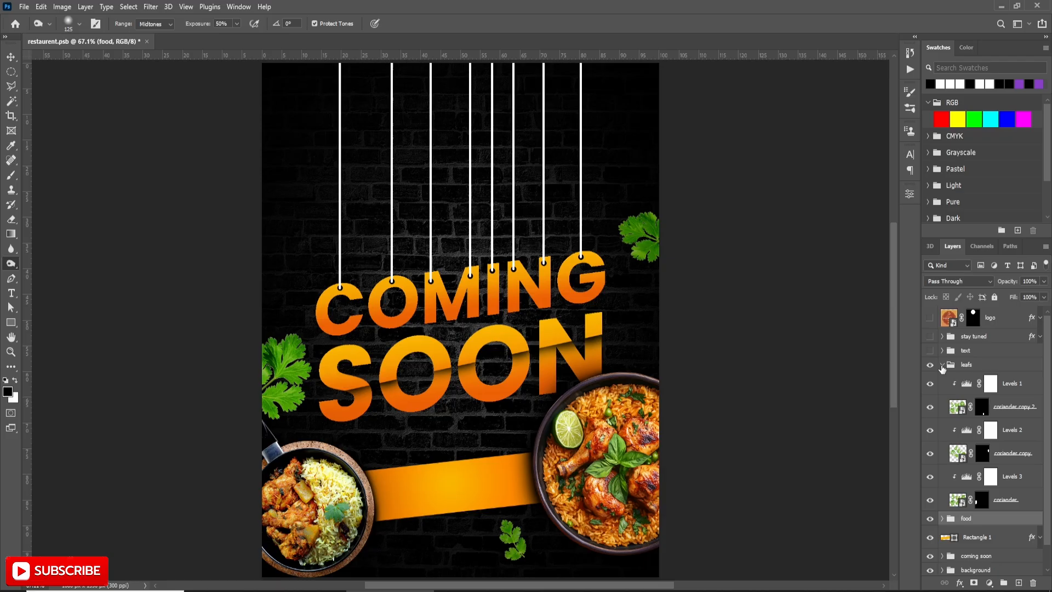
{"action": "left_click", "coordinate": [982, 407]}
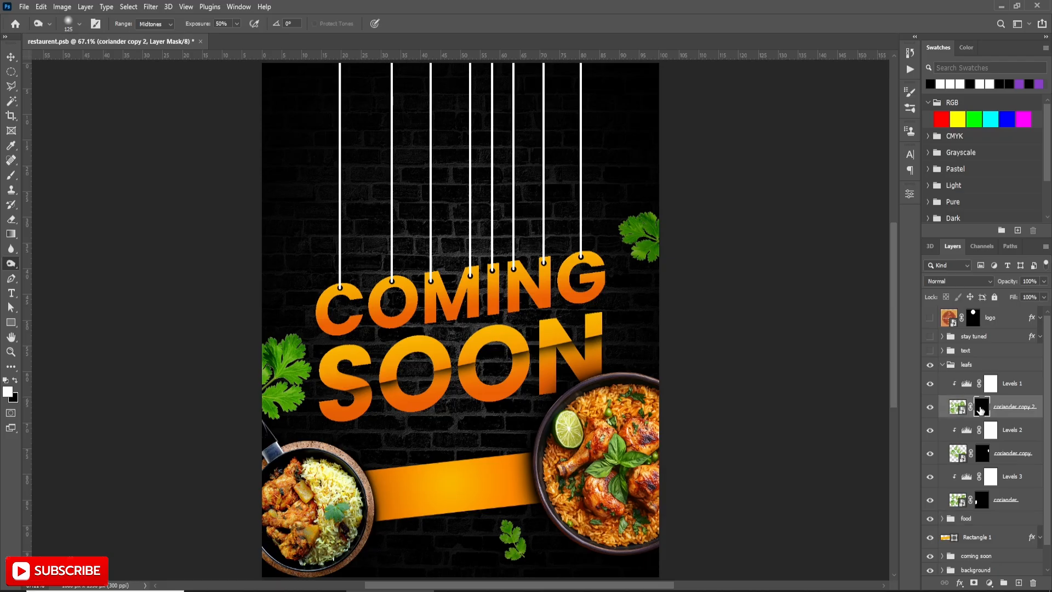
{"action": "right_click", "coordinate": [991, 407]}
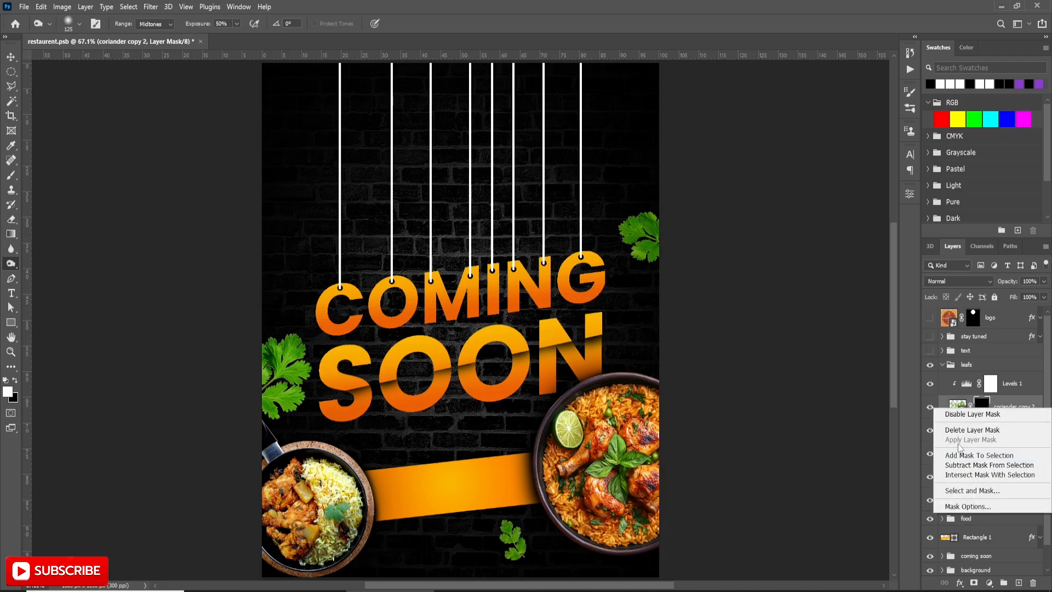
{"action": "left_click", "coordinate": [972, 414]}
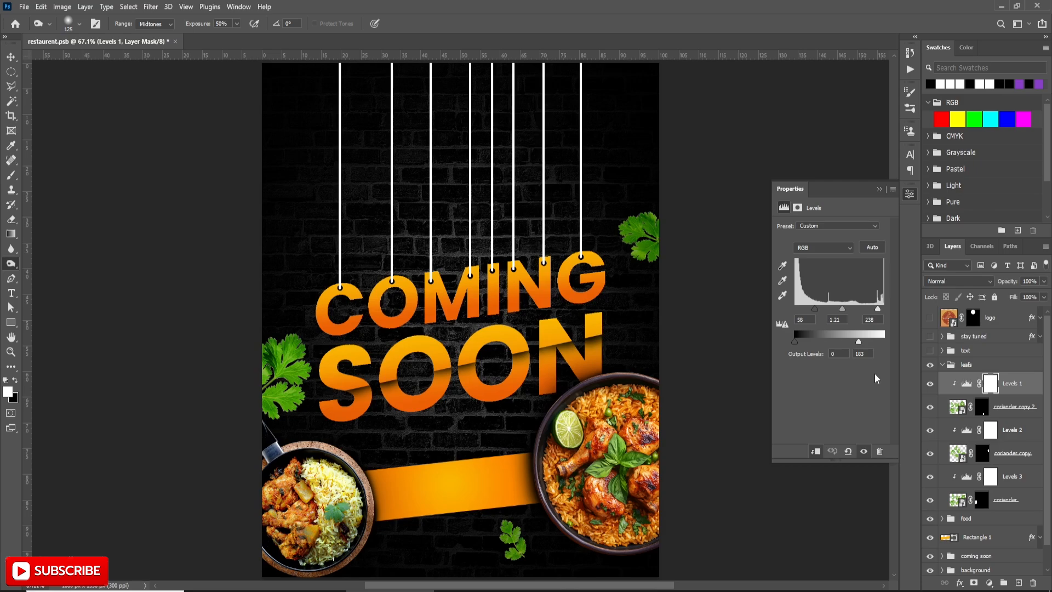
{"action": "mouse_move", "coordinate": [800, 381]}
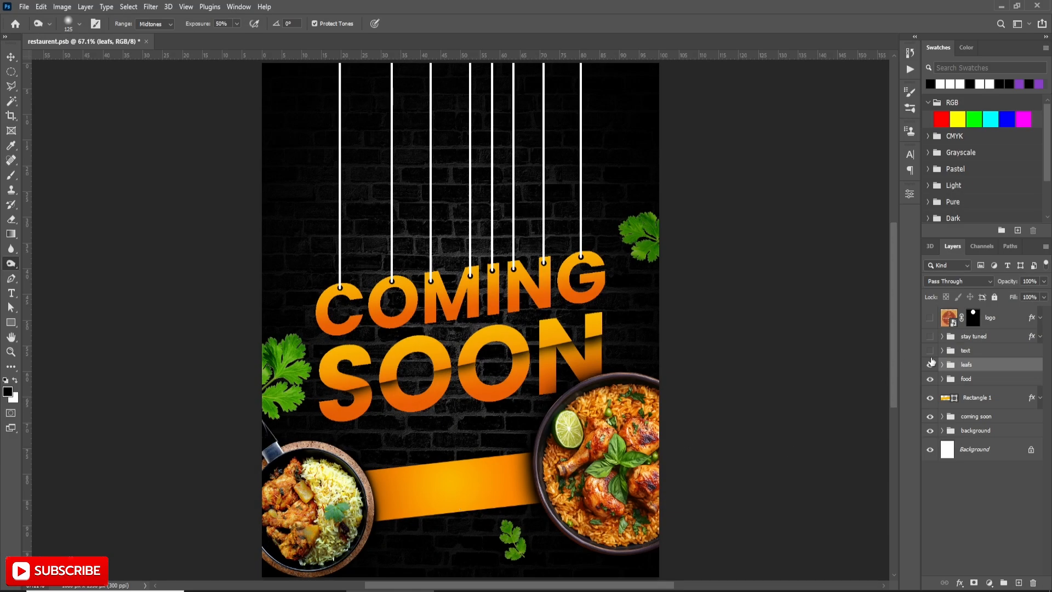
Step: Show the date and contact text group, collapse it, and show the stay tuned red tag
{"action": "left_click", "coordinate": [943, 350]}
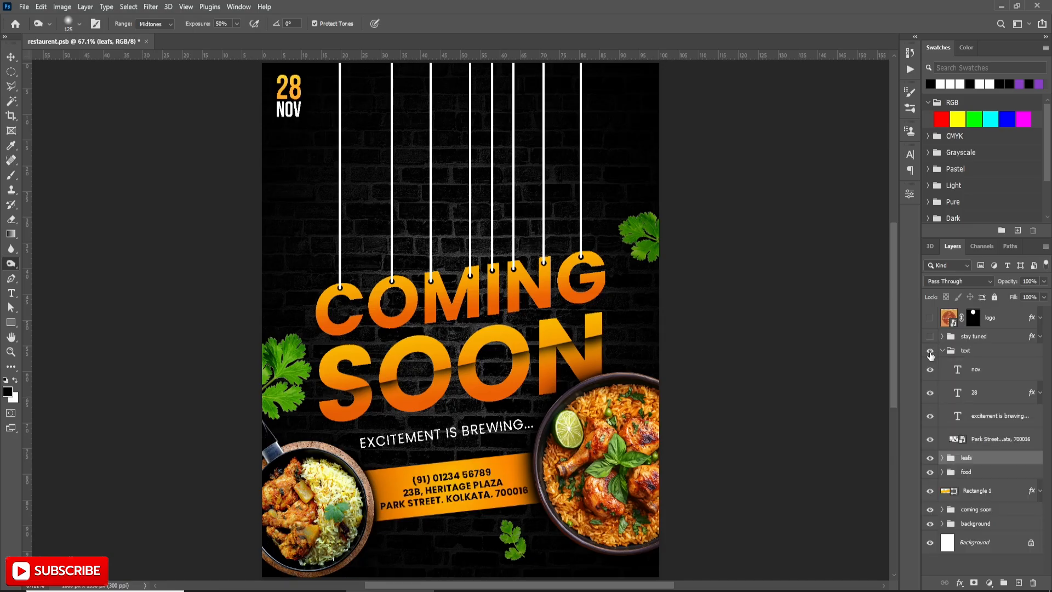
{"action": "left_click", "coordinate": [942, 351]}
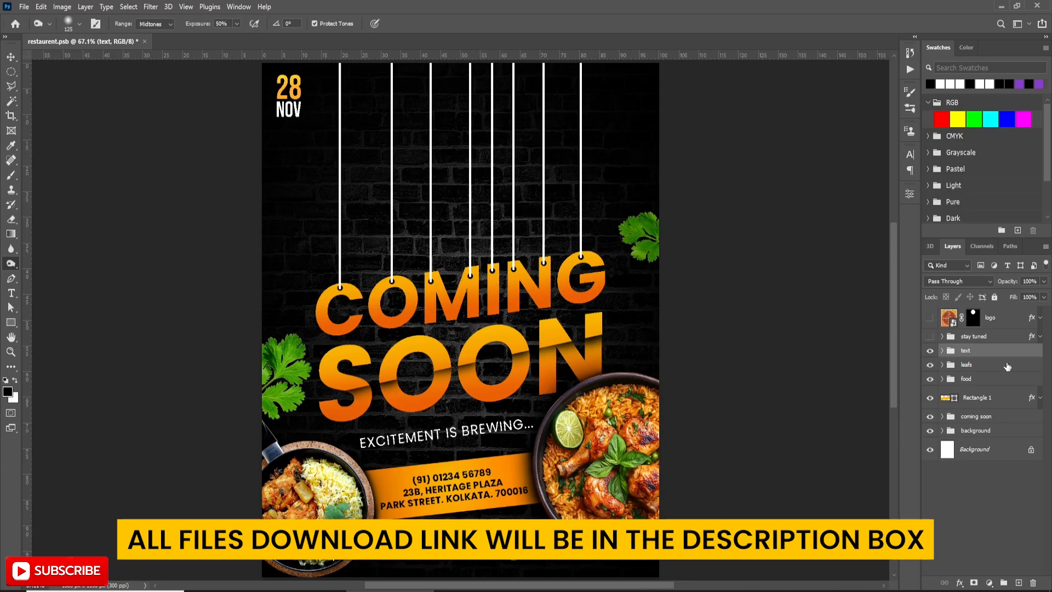
{"action": "left_click", "coordinate": [942, 335]}
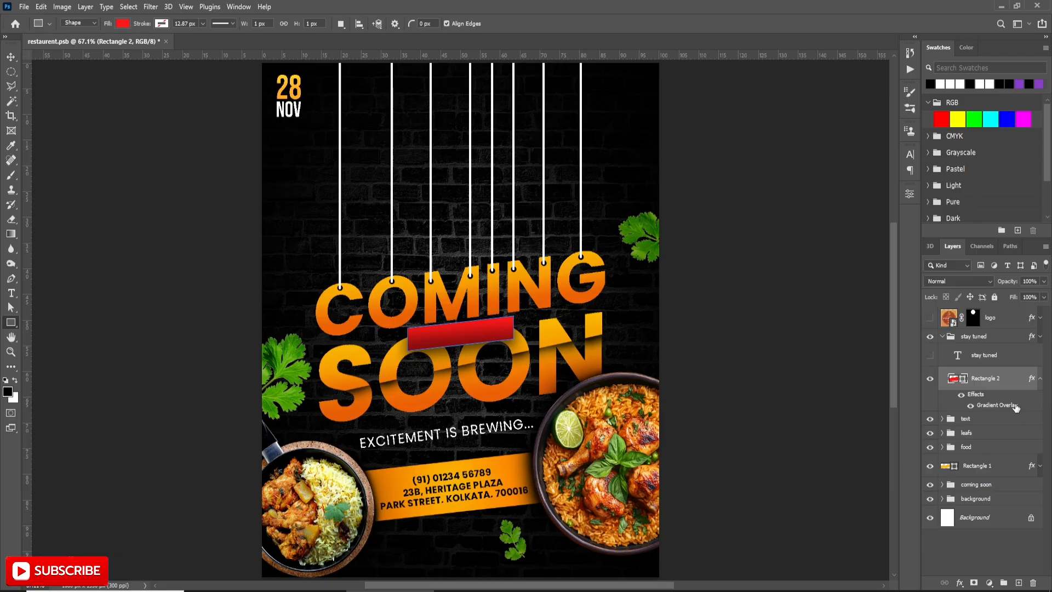
Step: Confirm Rectangle 2's gradient overlay settings and show the STAY TUNED text layer
{"action": "double_click", "coordinate": [999, 405]}
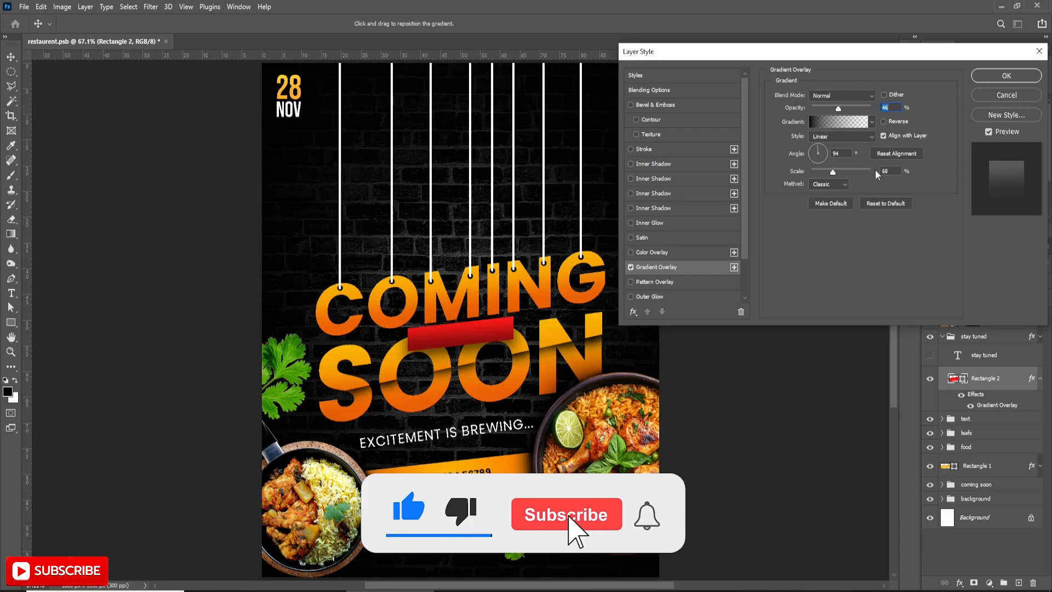
{"action": "left_click", "coordinate": [1007, 75]}
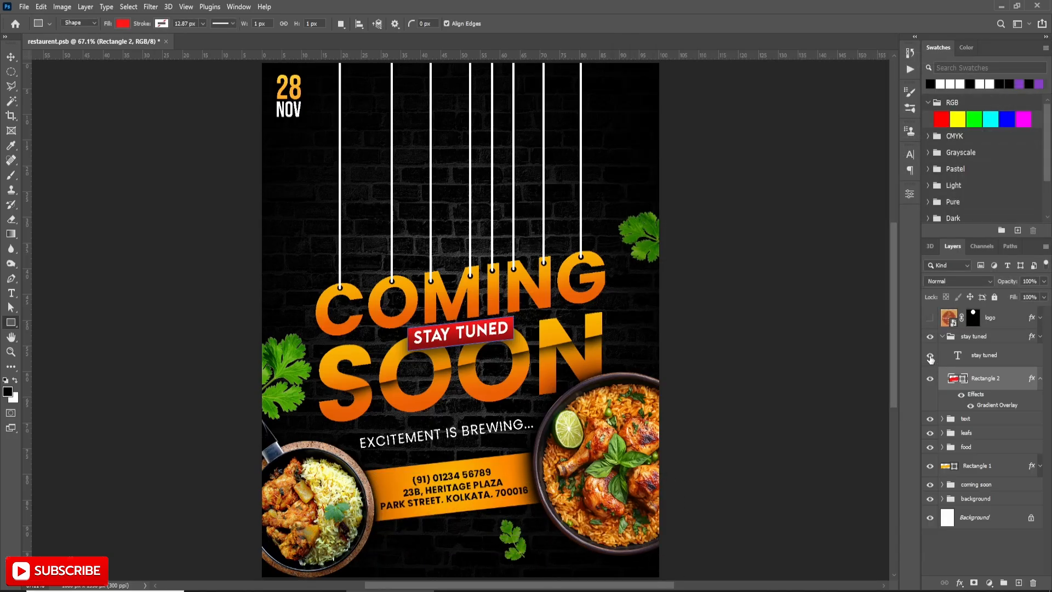
{"action": "left_click", "coordinate": [974, 336]}
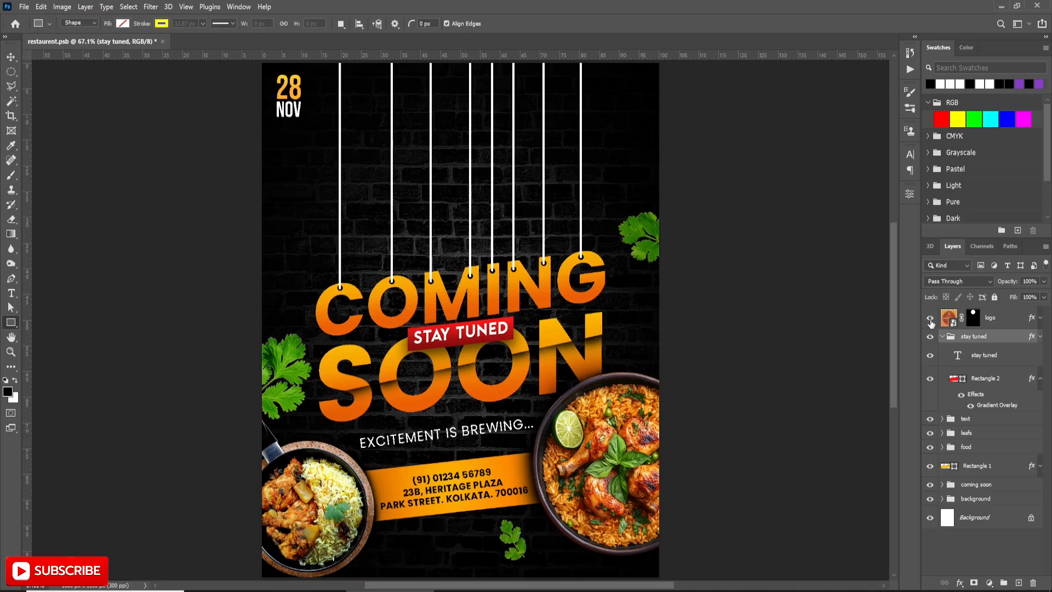
Step: Show the Spice Junction logo layer and confirm its drop shadow settings
{"action": "left_click", "coordinate": [930, 318]}
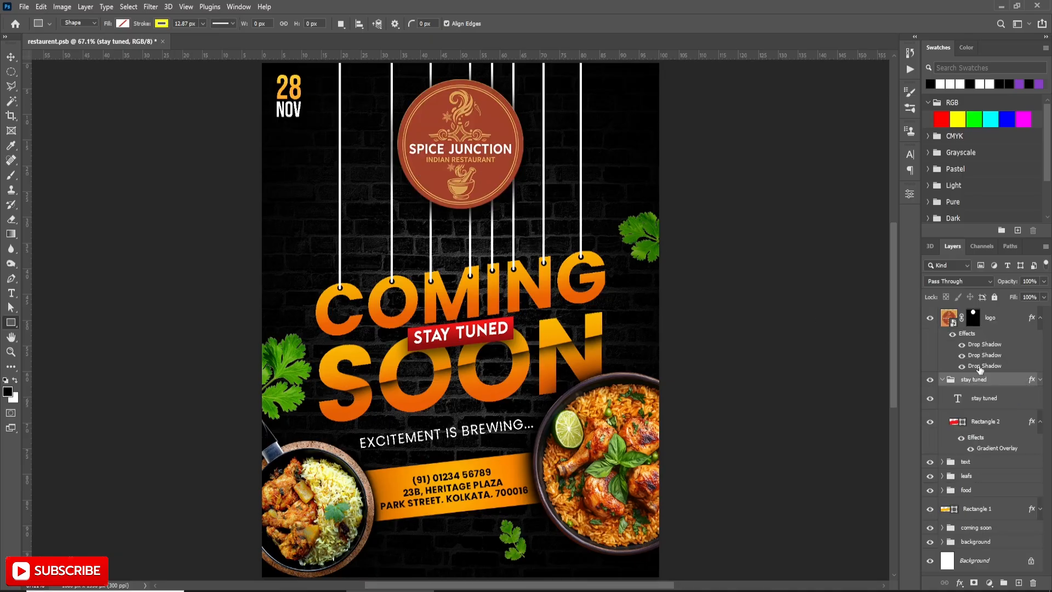
{"action": "double_click", "coordinate": [985, 344]}
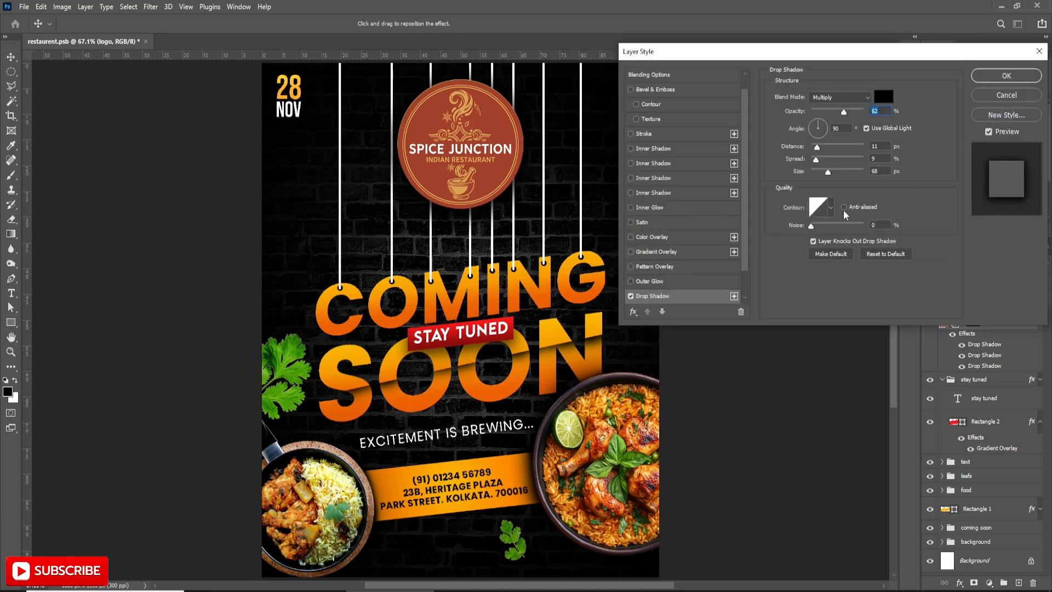
{"action": "left_click", "coordinate": [1006, 75]}
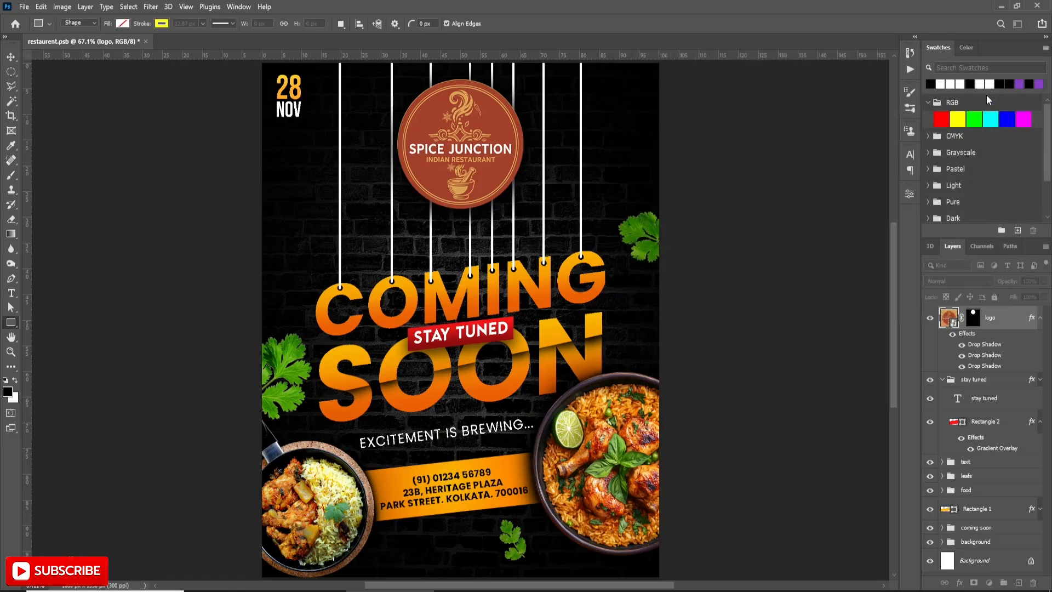